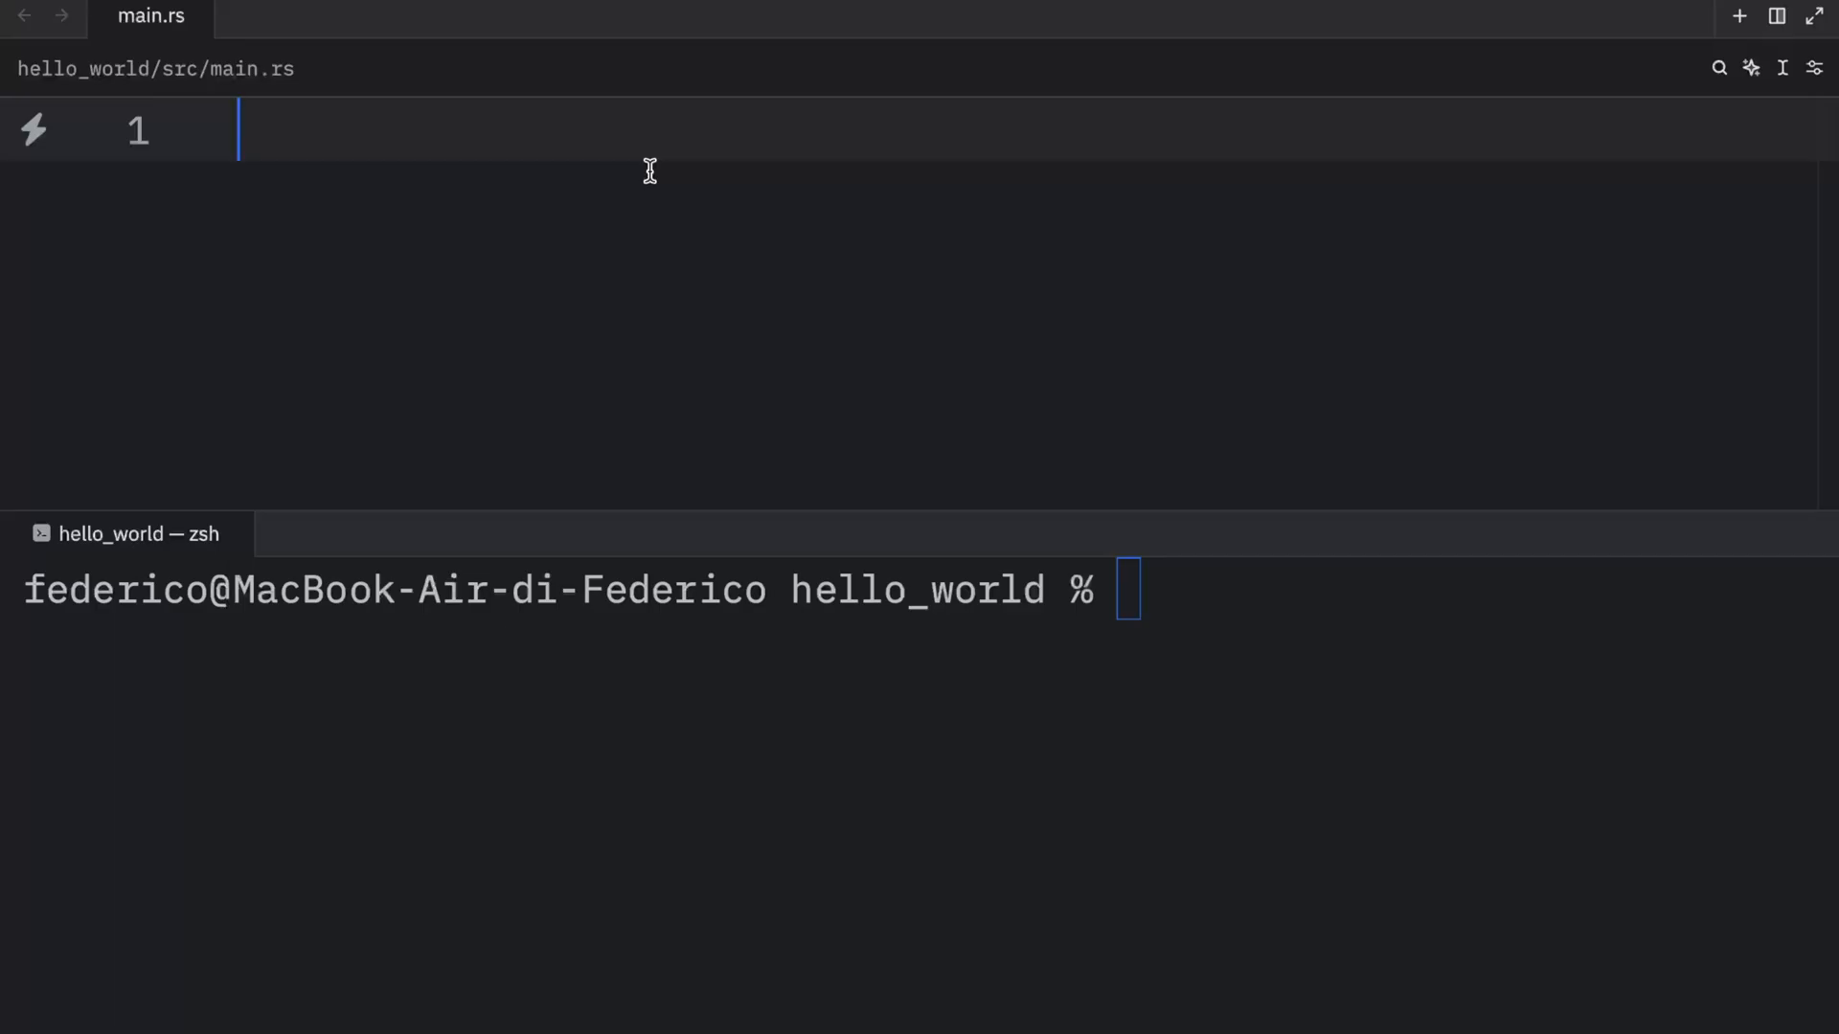
Write fn main() with println!("Hello, Bob!") and execute it with cargo run.
text(fn main()
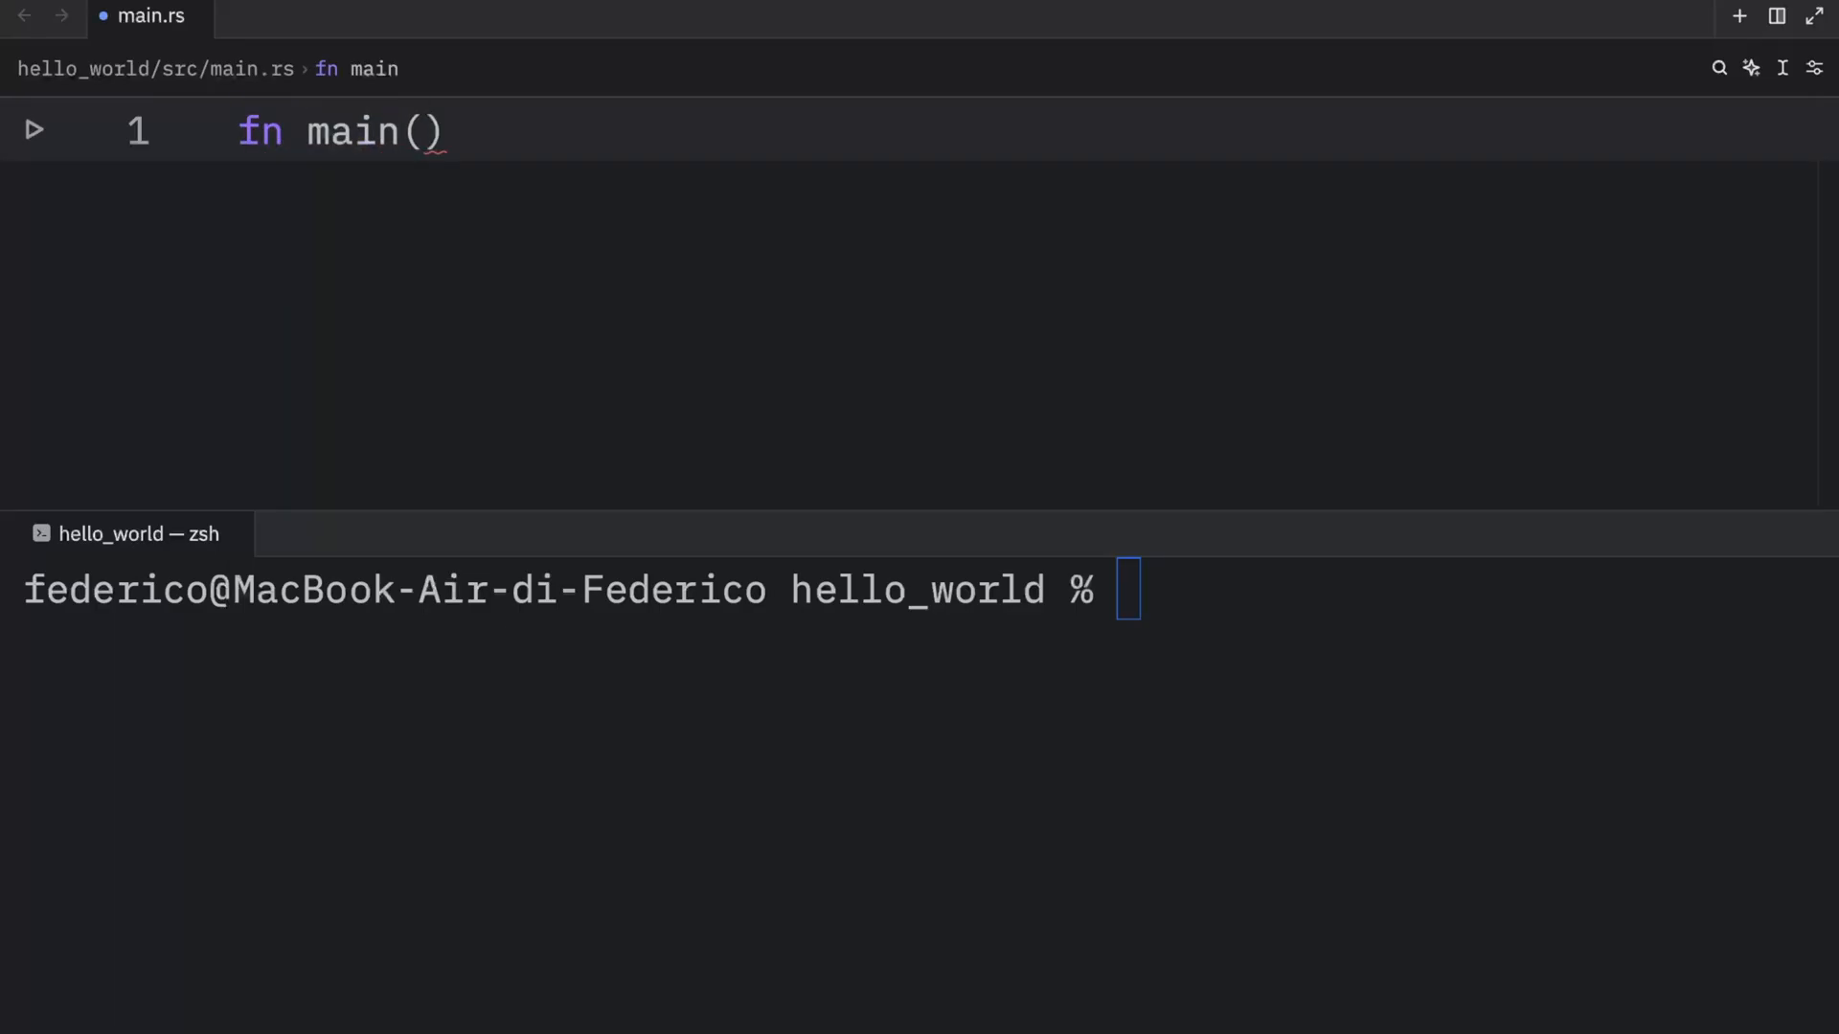
text({})
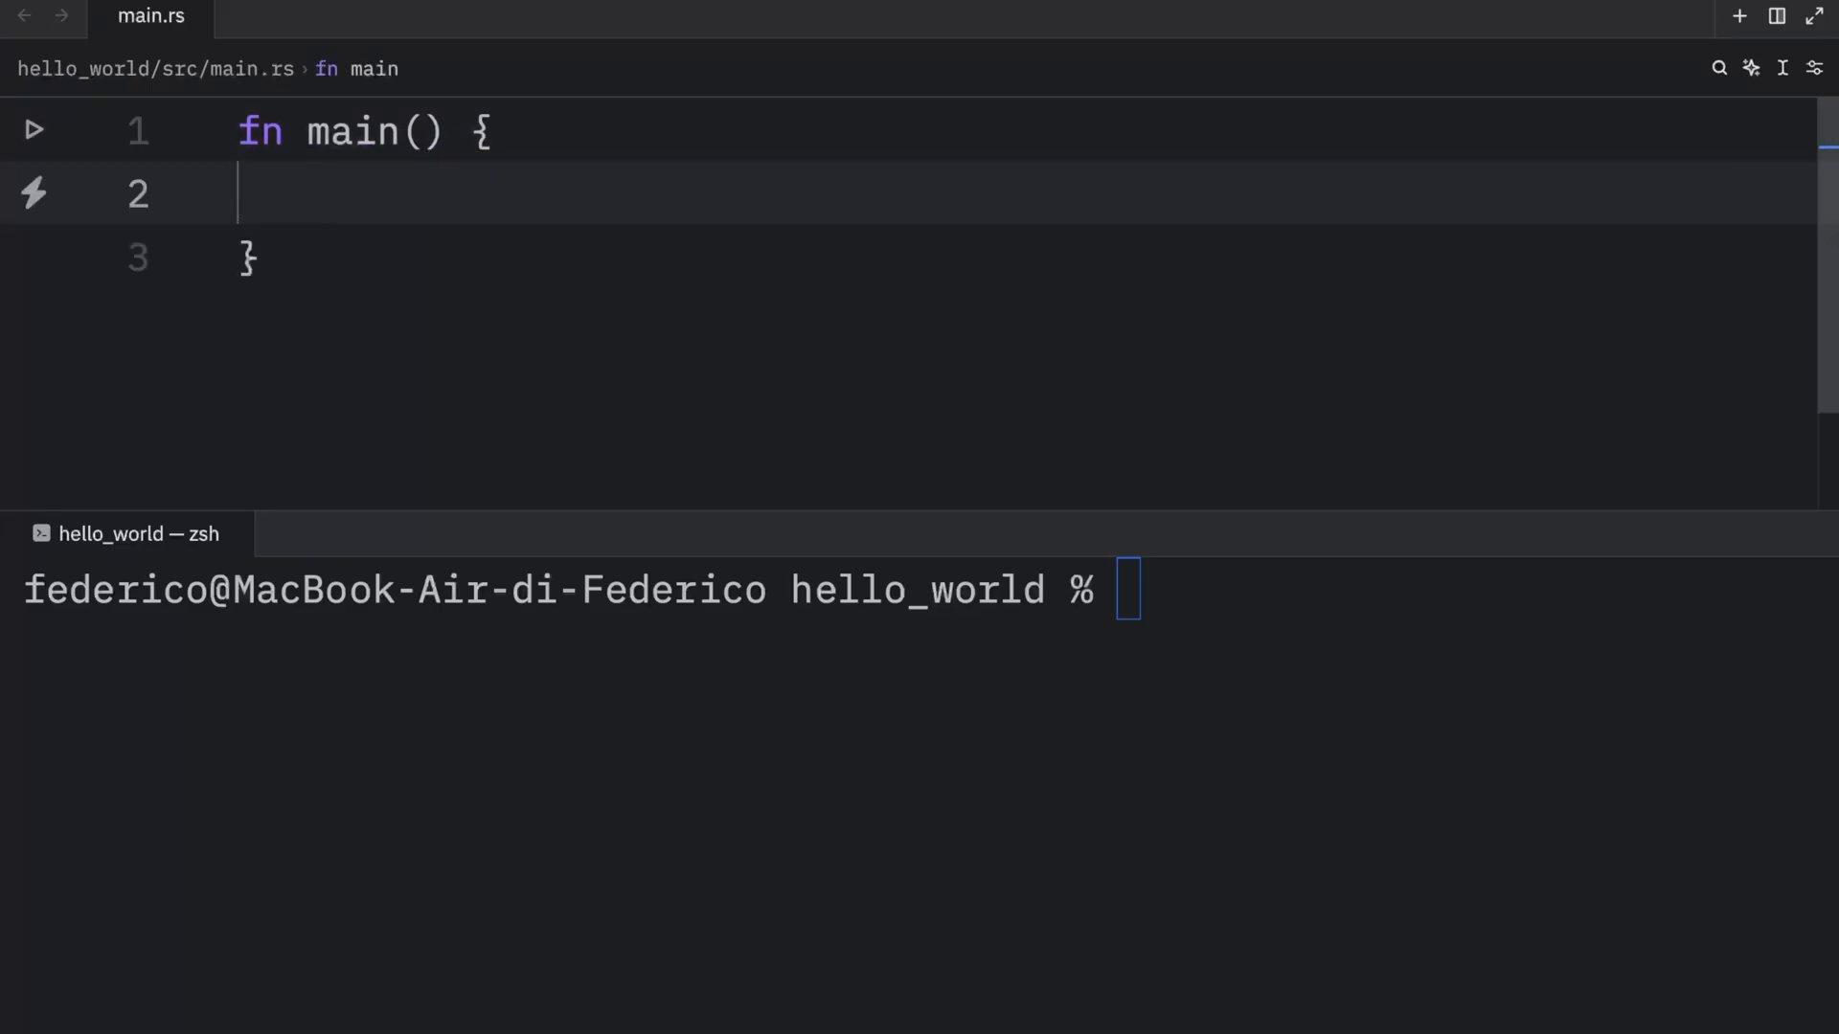
text(println!(")
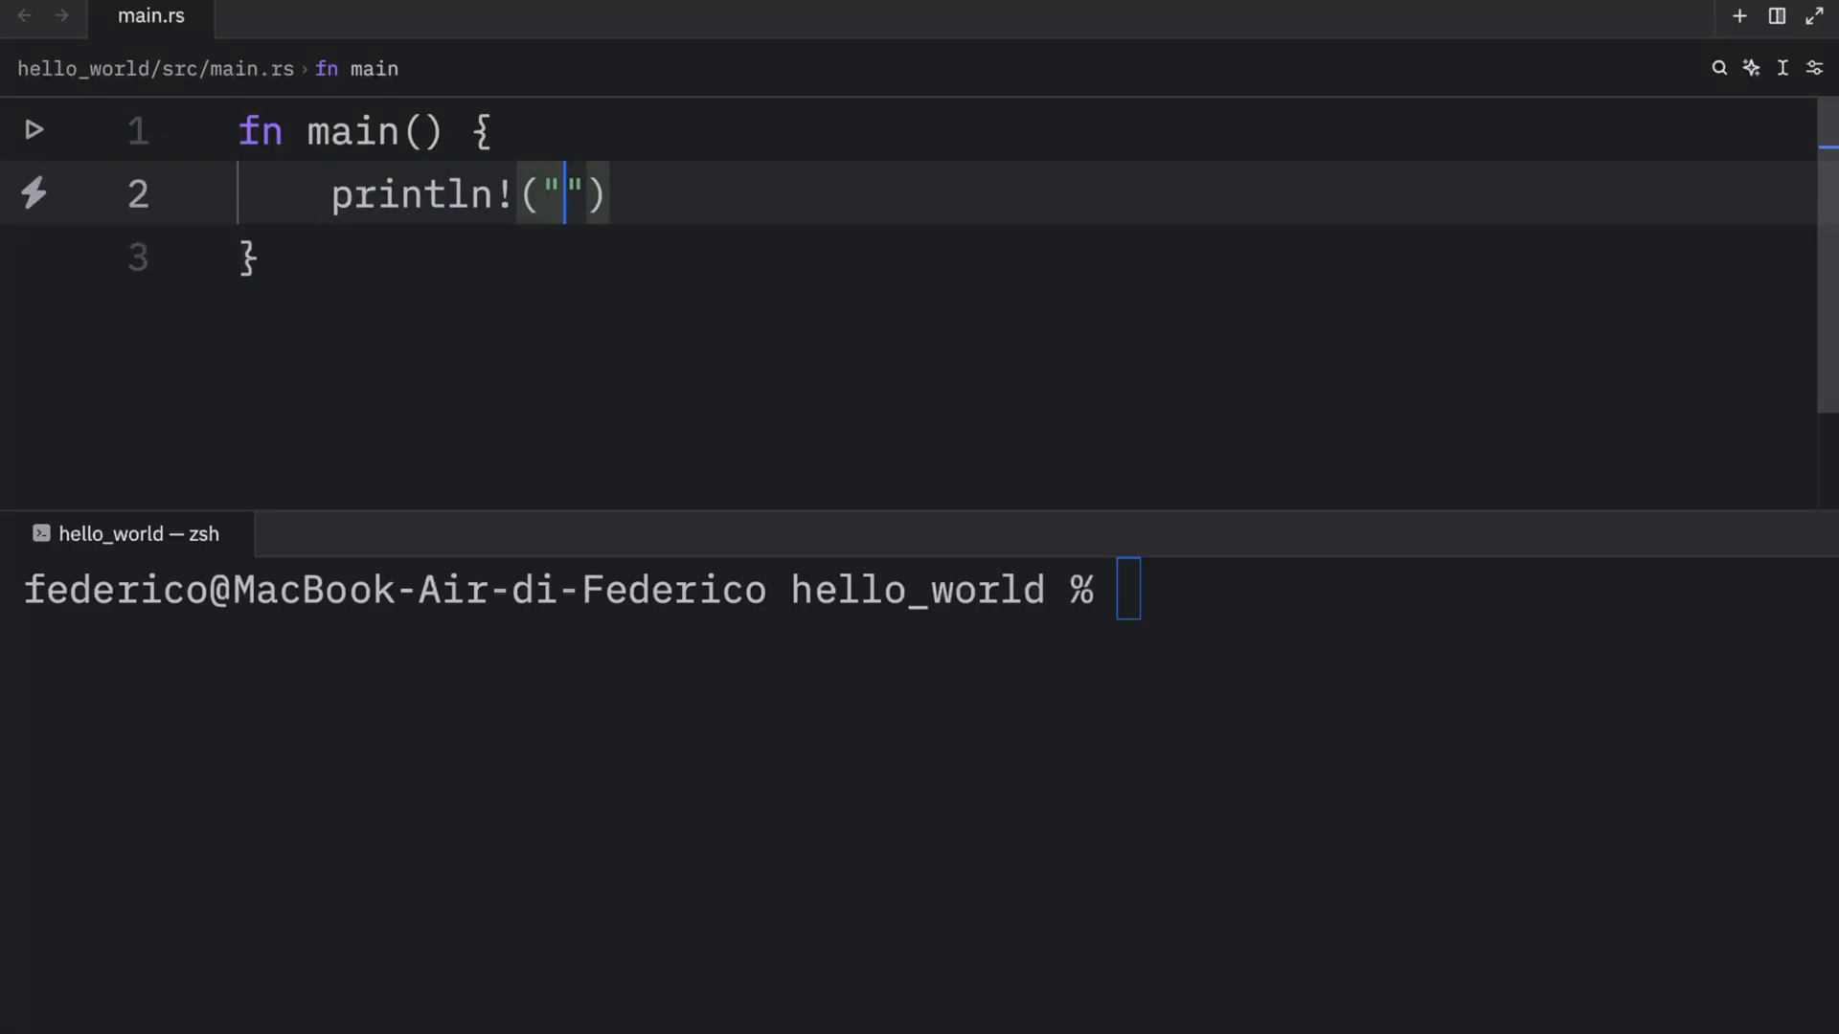
text(Hello, Bob!)
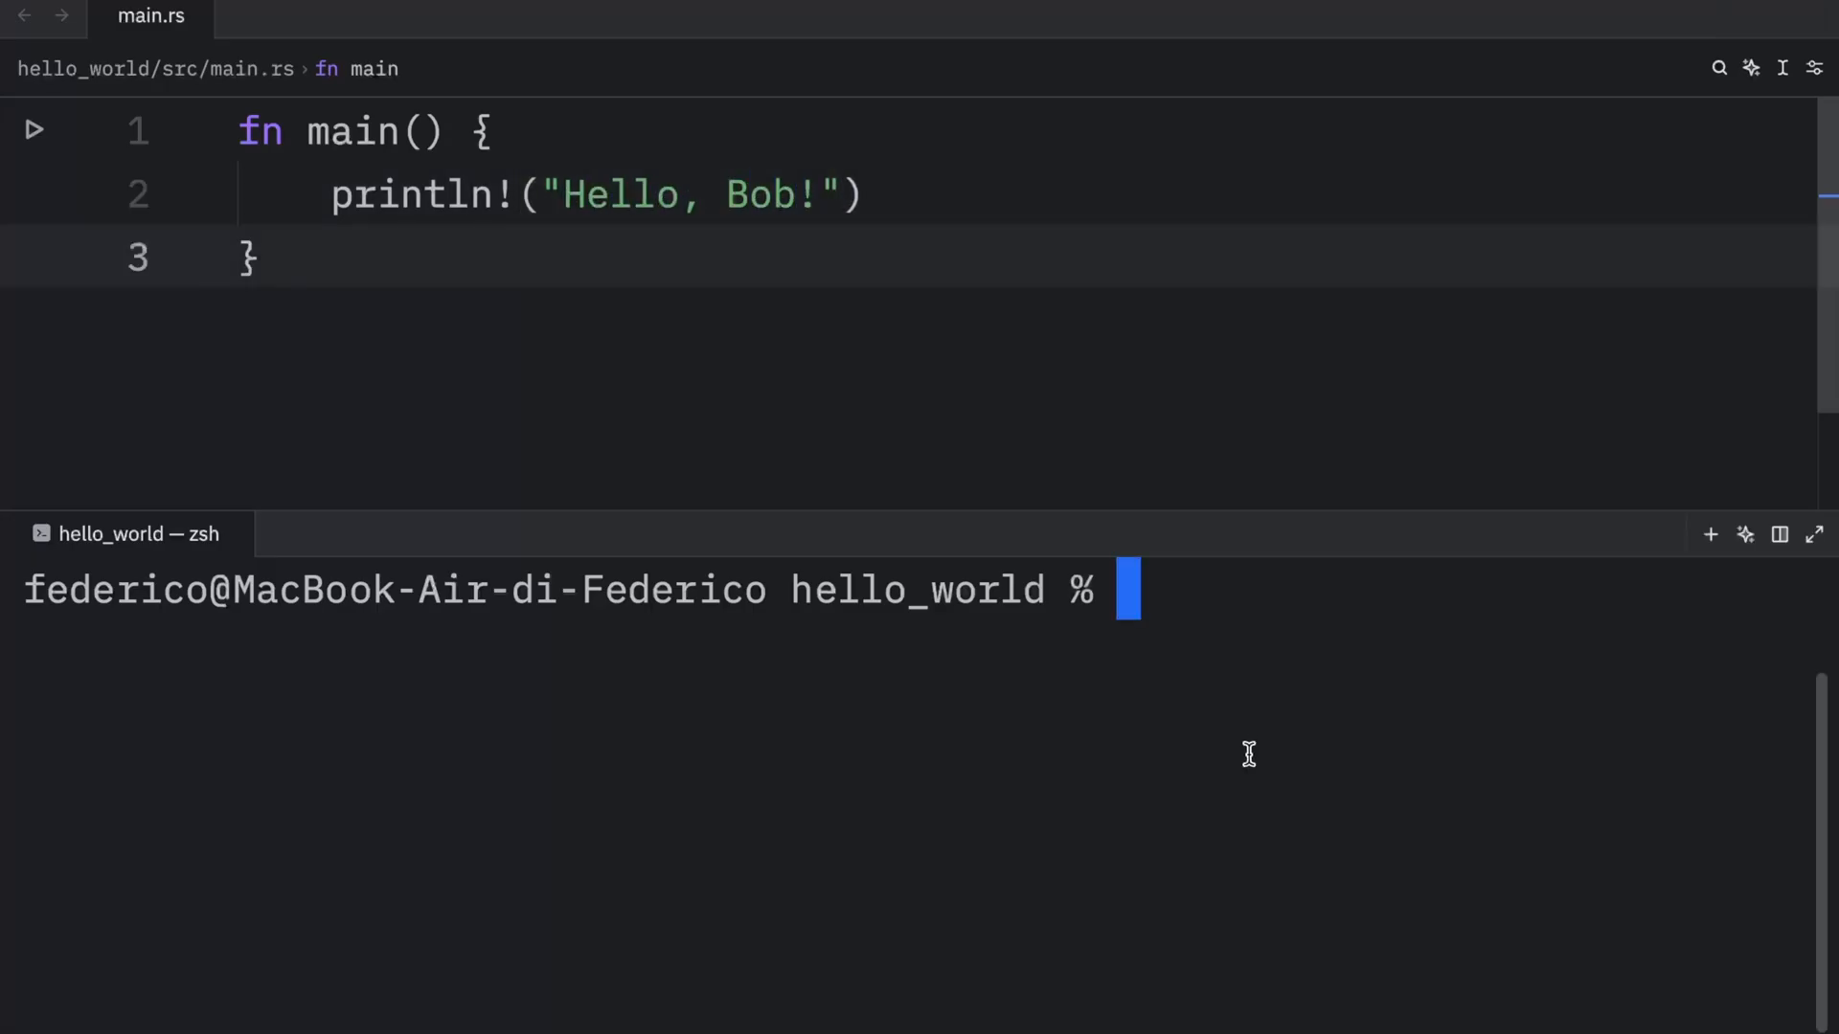
text(cargo run)
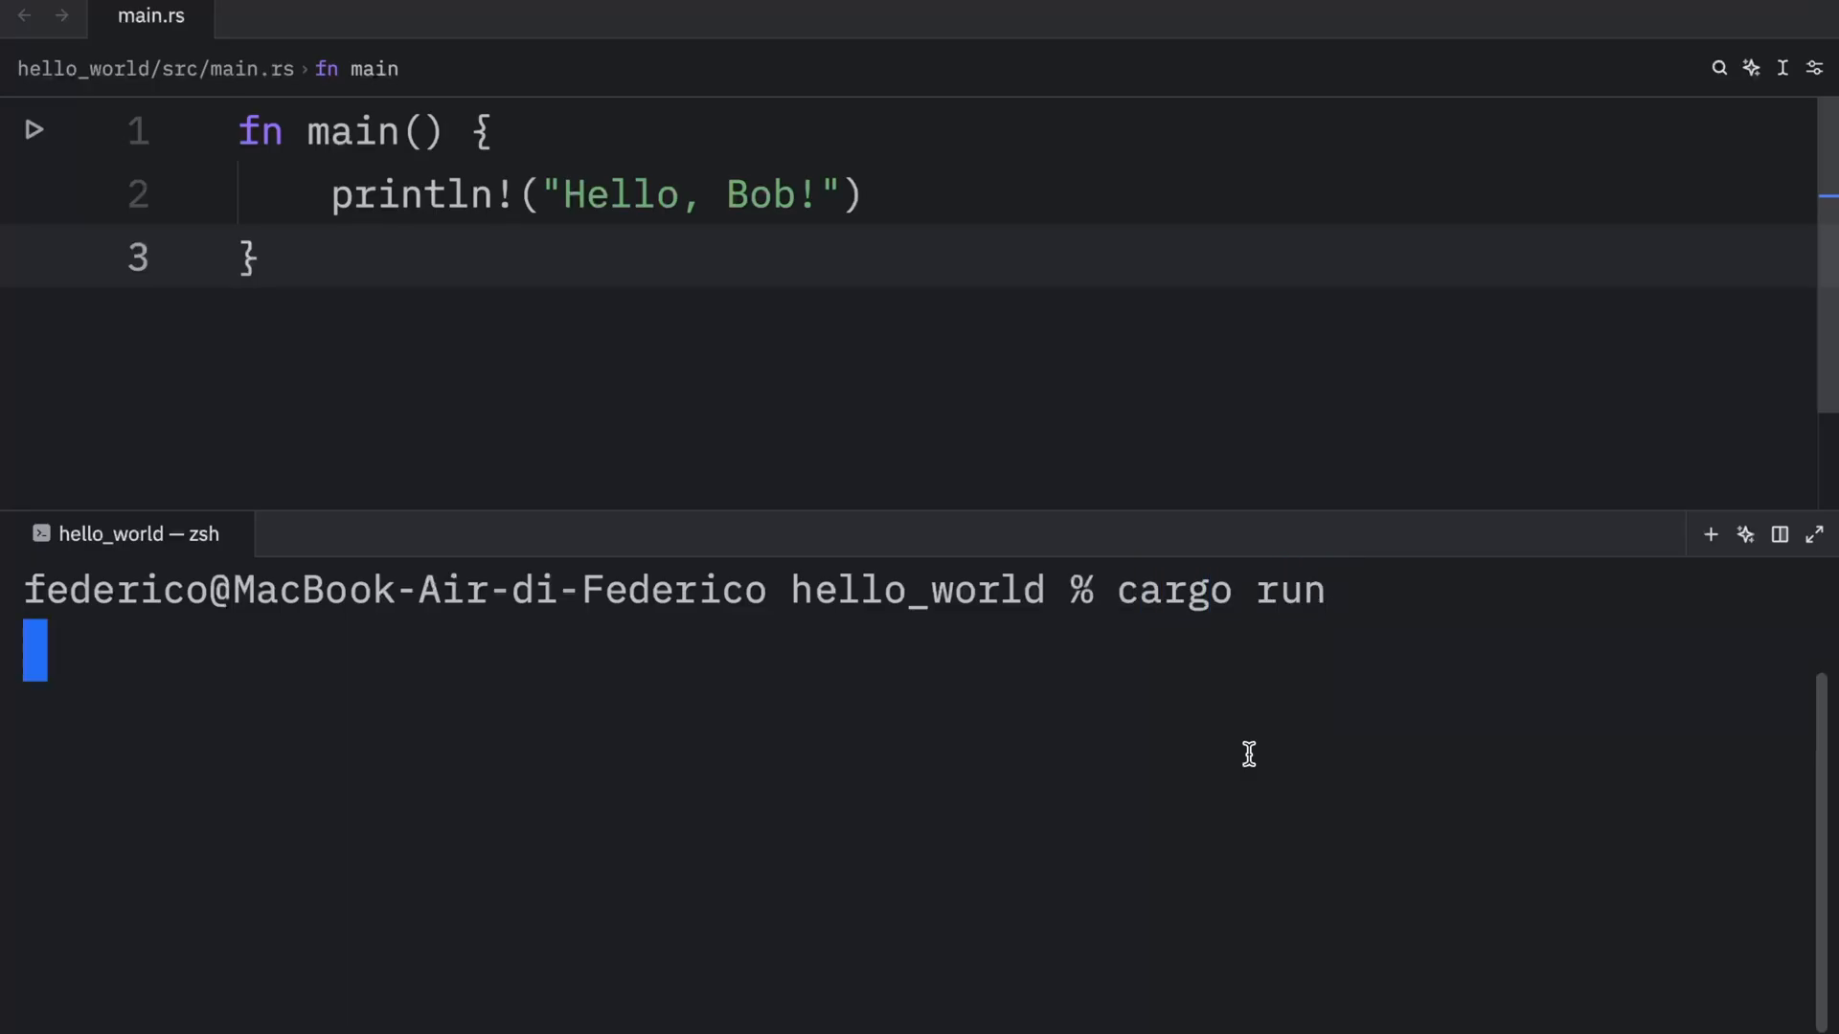
key(Return)
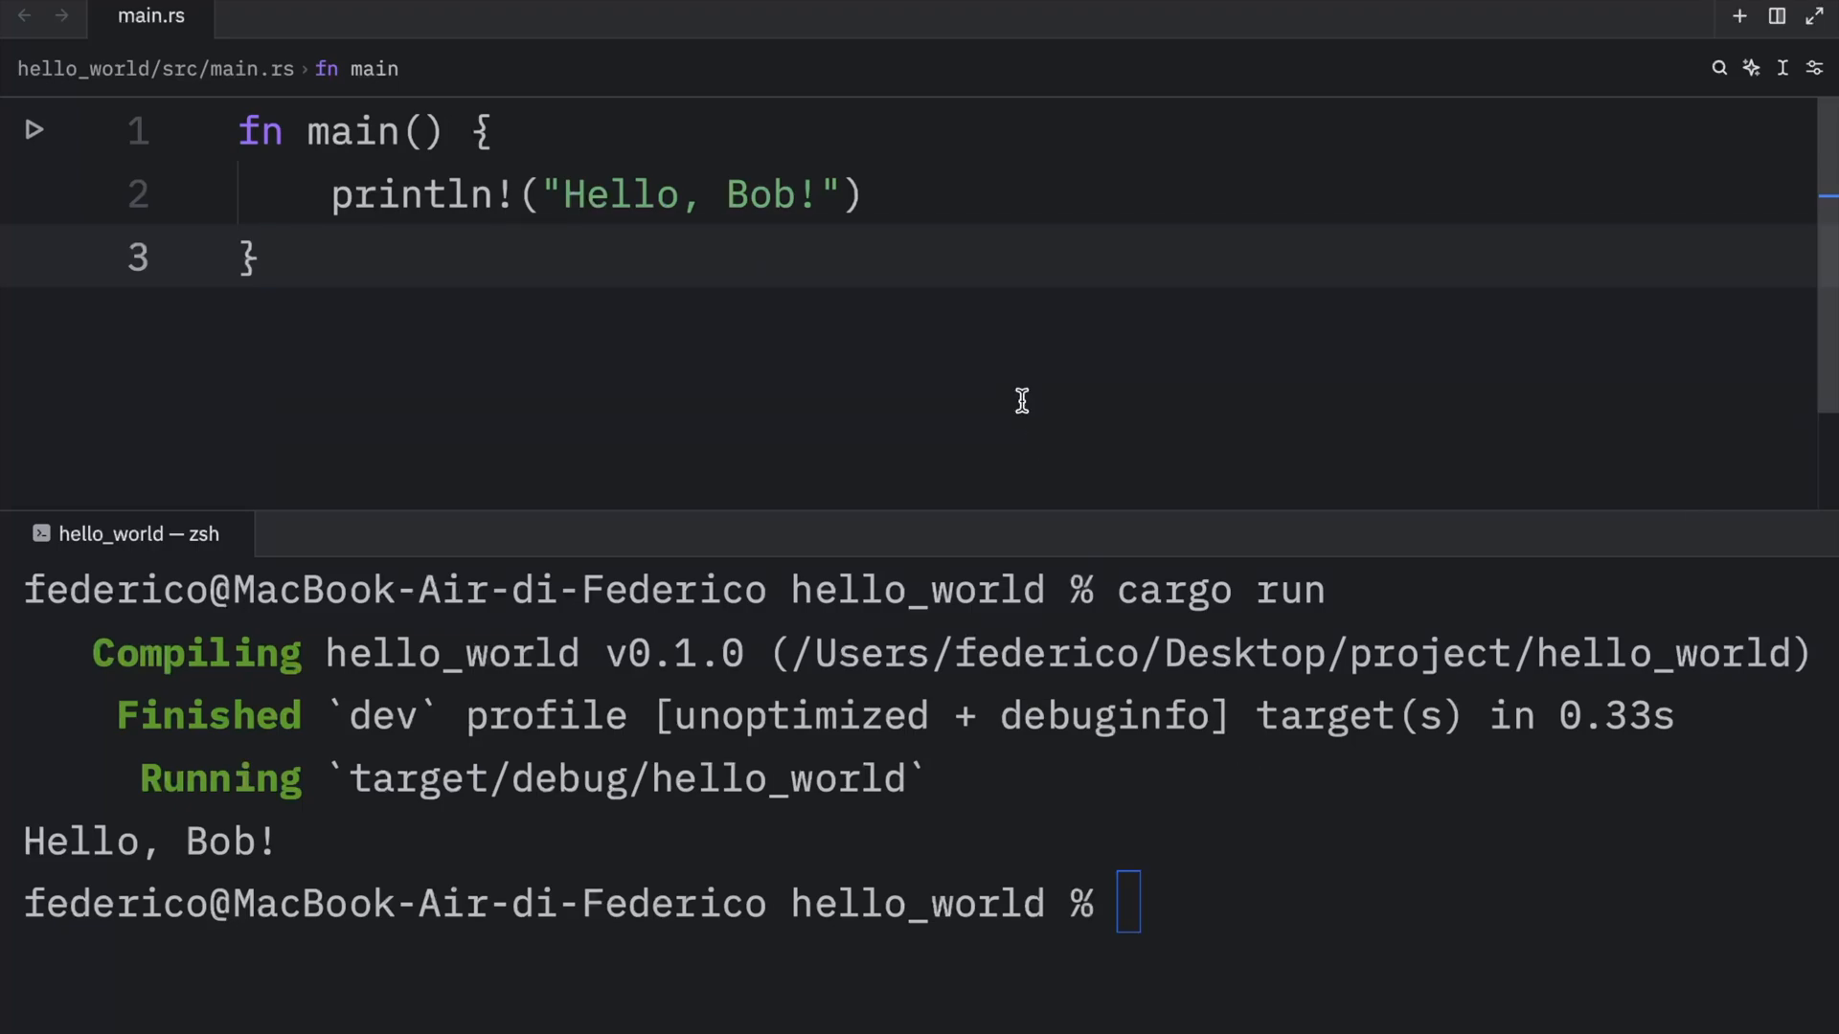
mouse_move(235, 129)
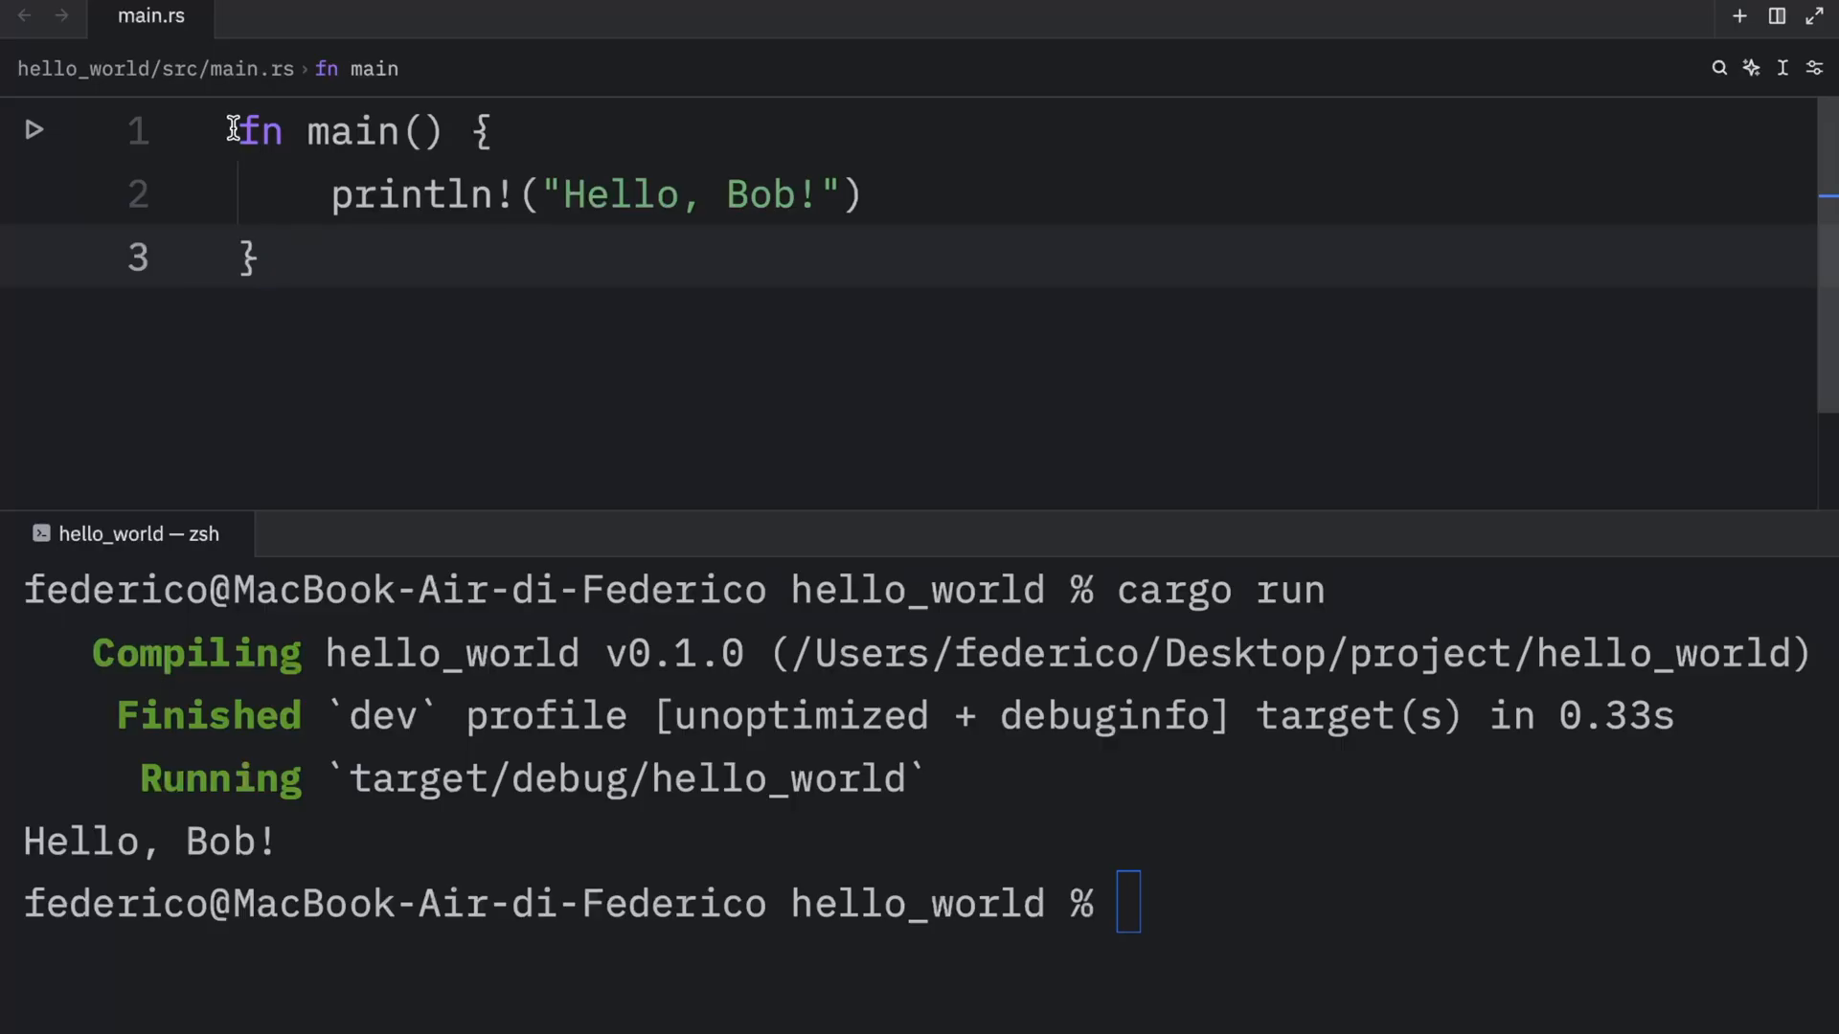
Inspect the fn and main tokens, then move main's opening brace onto its own line.
double_click(261, 130)
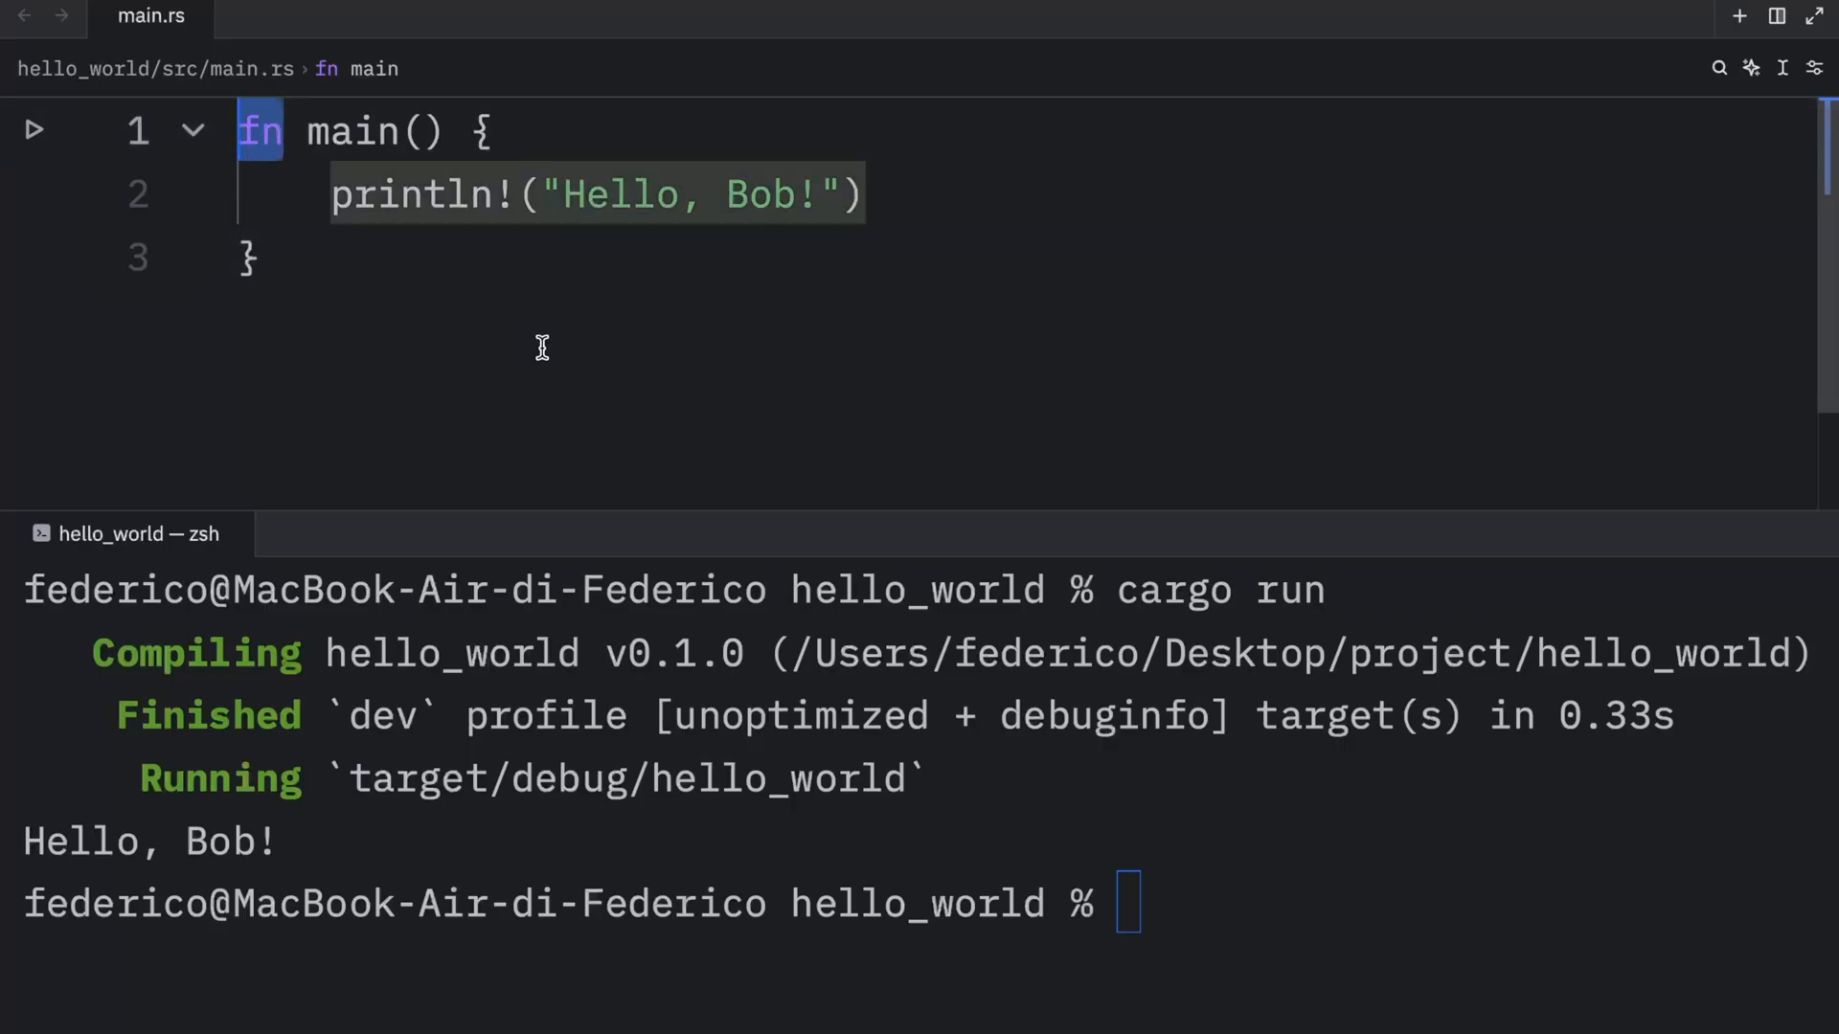
double_click(366, 130)
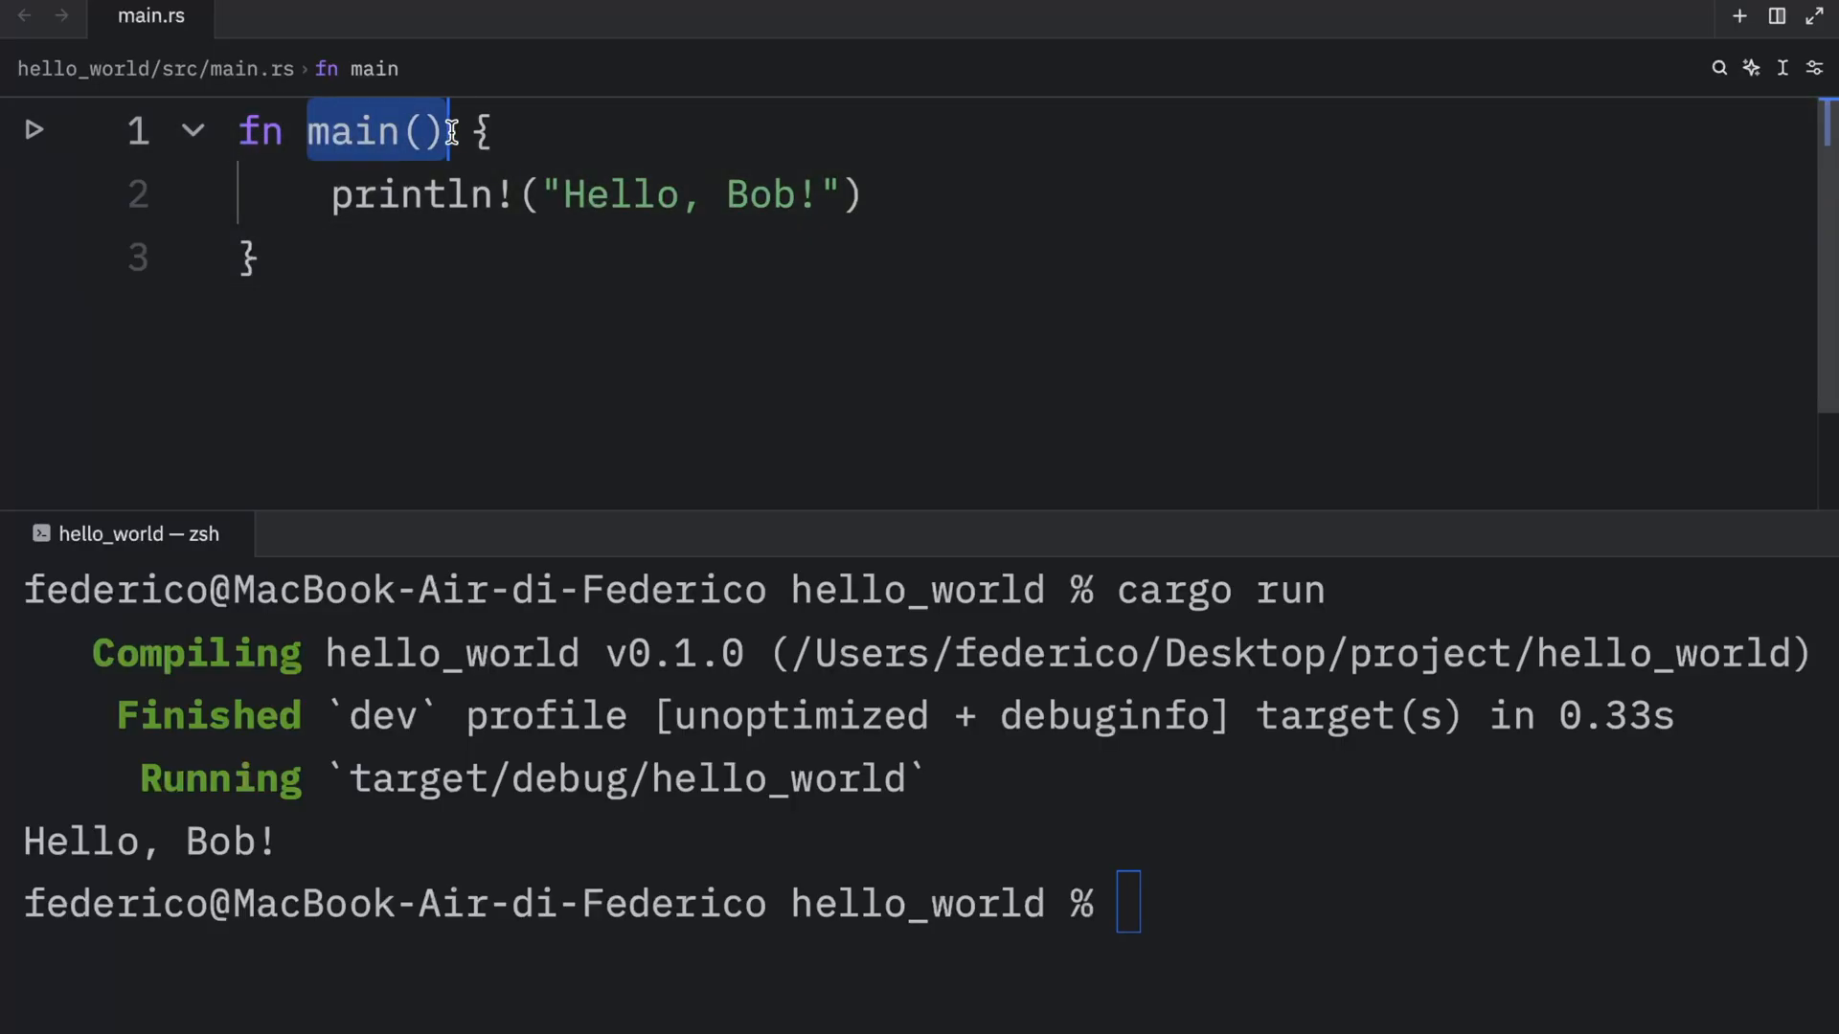
mouse_move(684, 449)
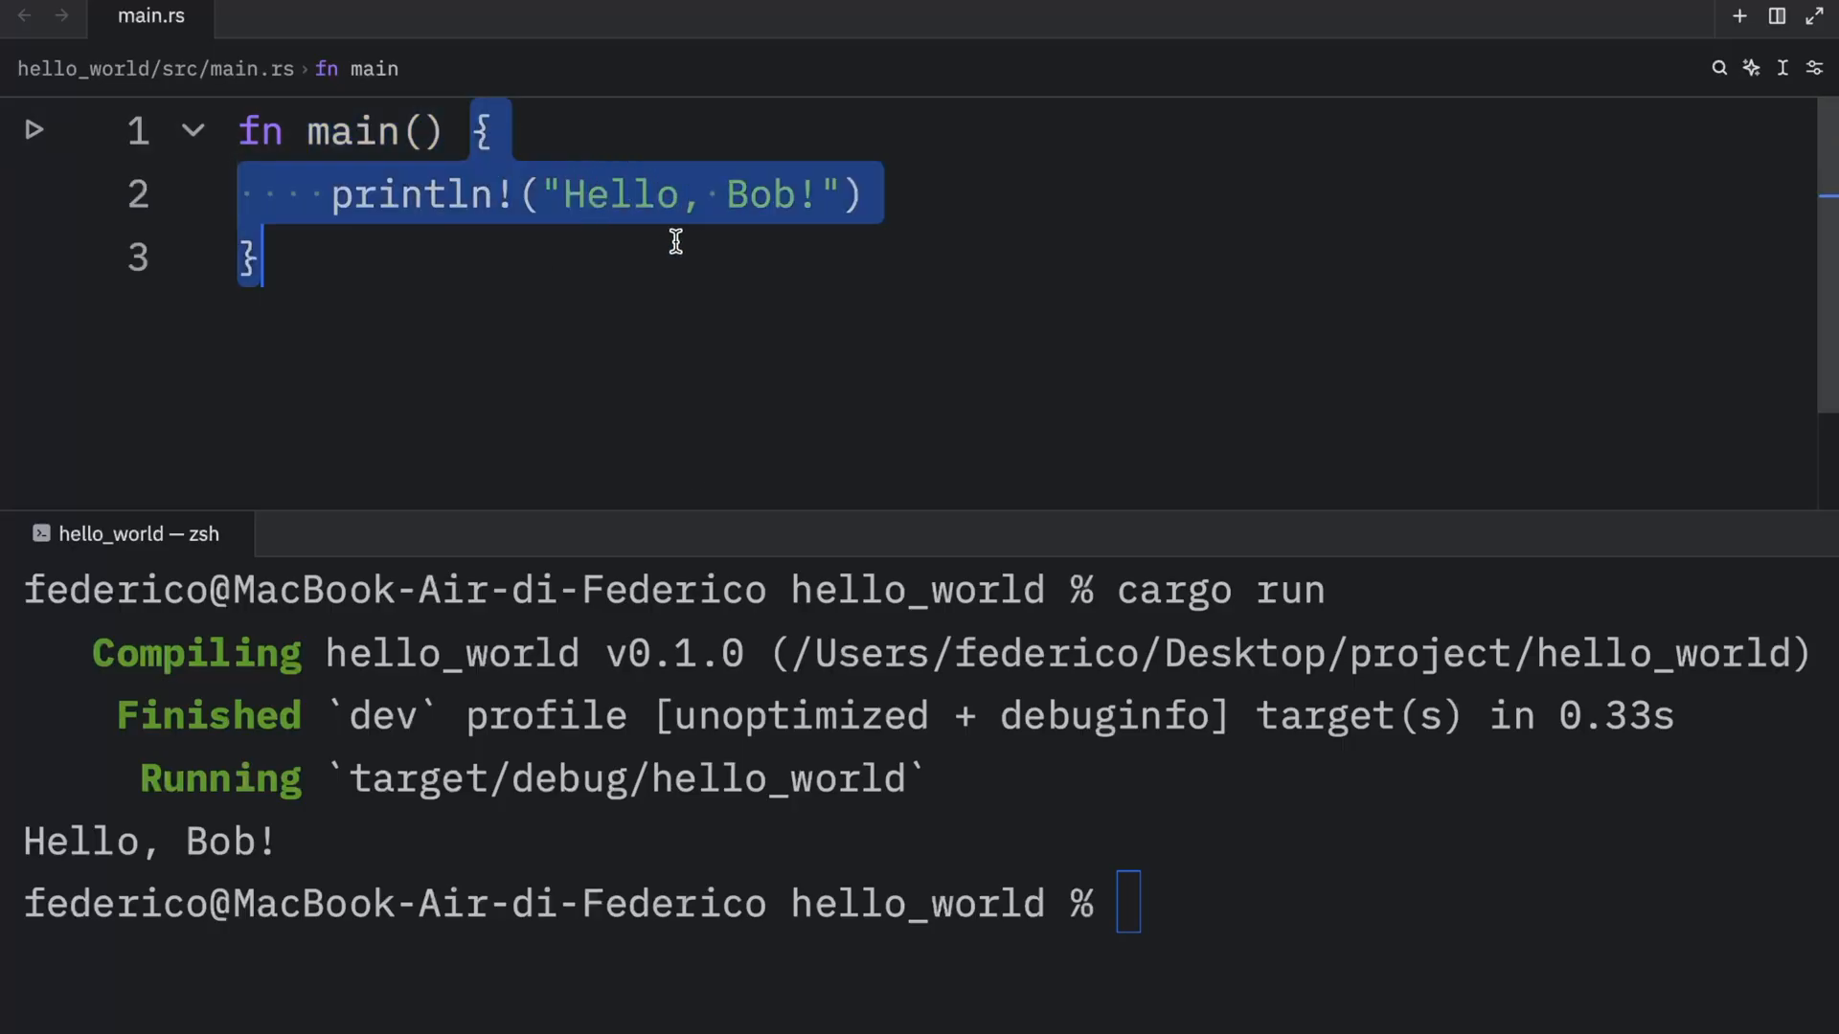
mouse_move(801, 332)
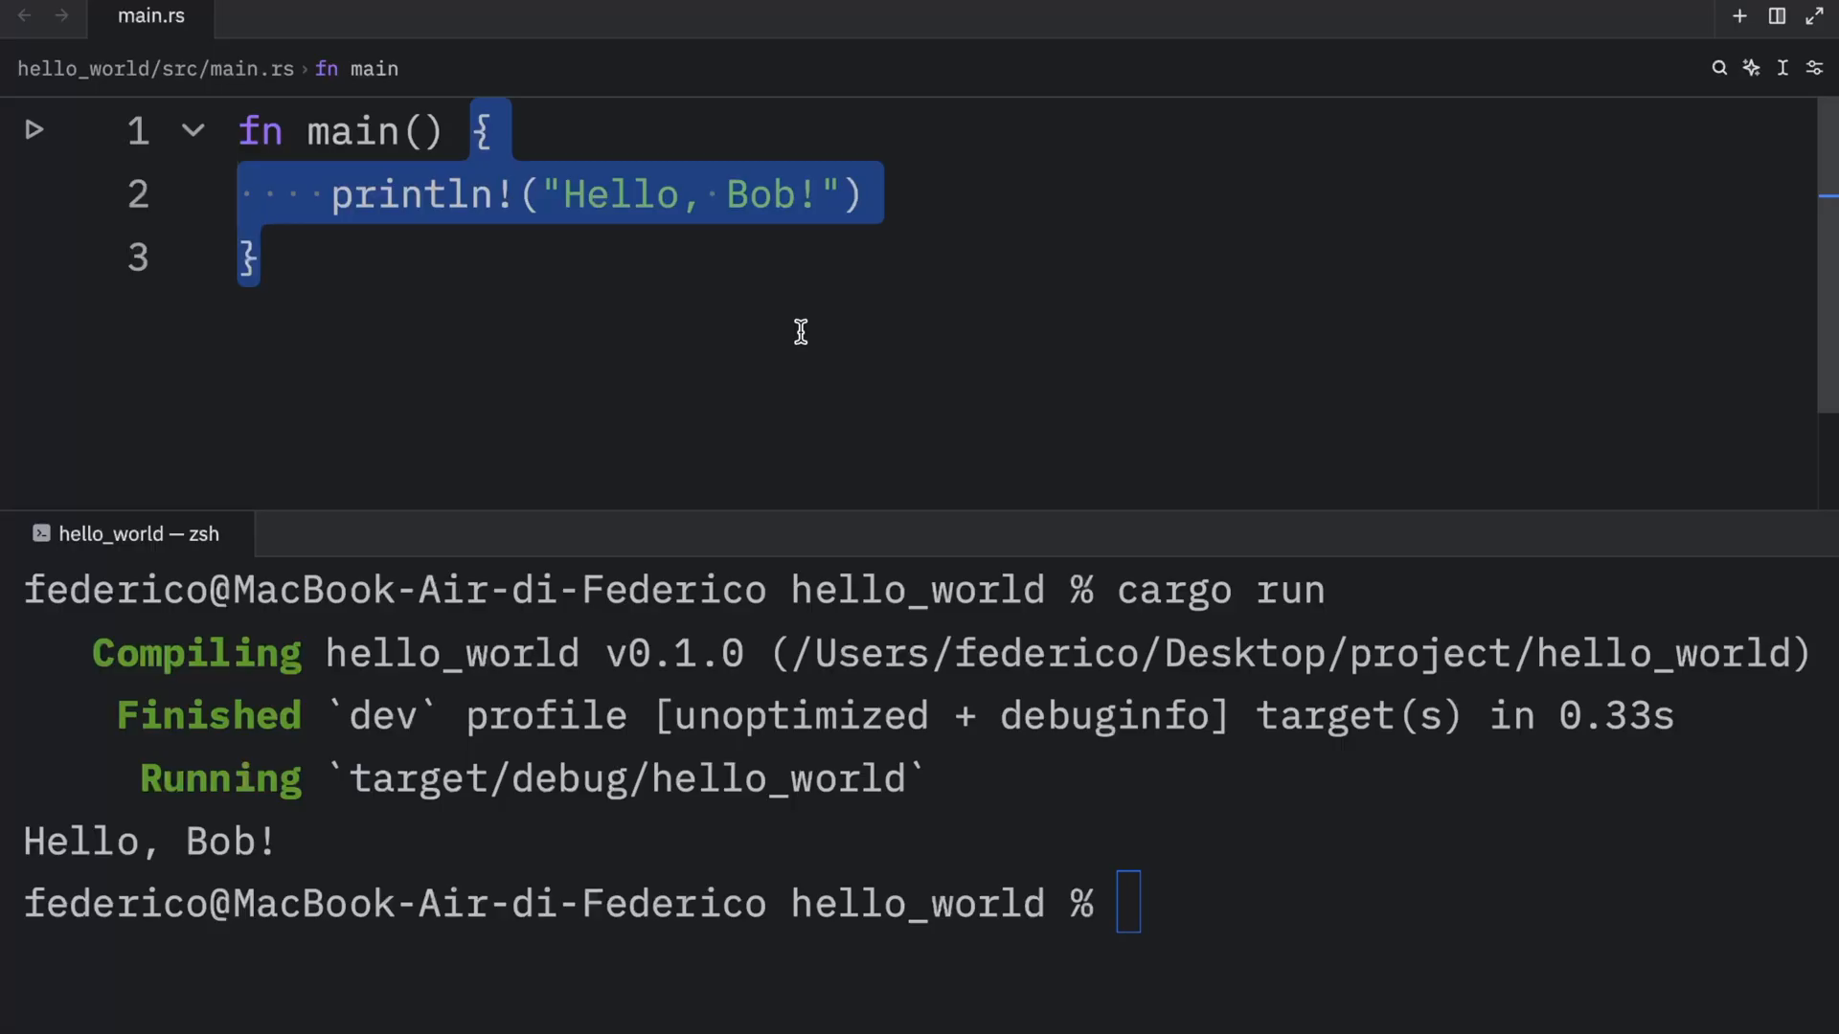
click(692, 223)
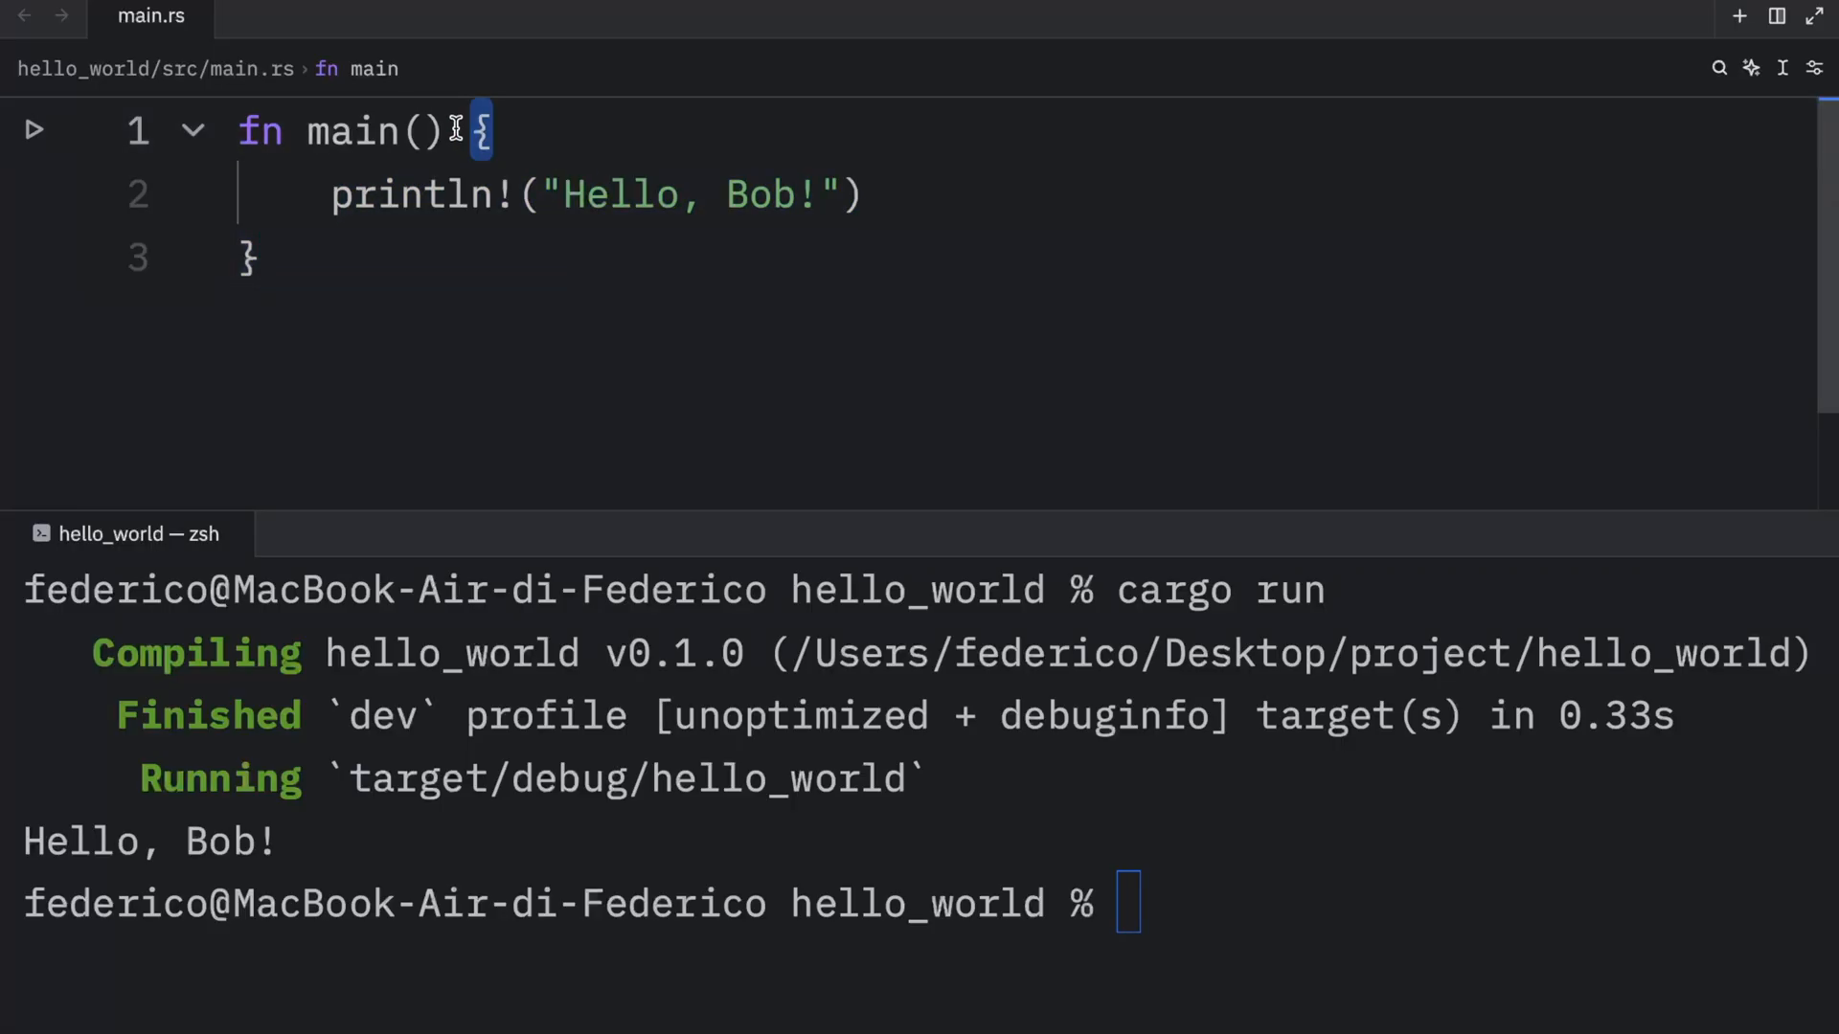
key(Enter)
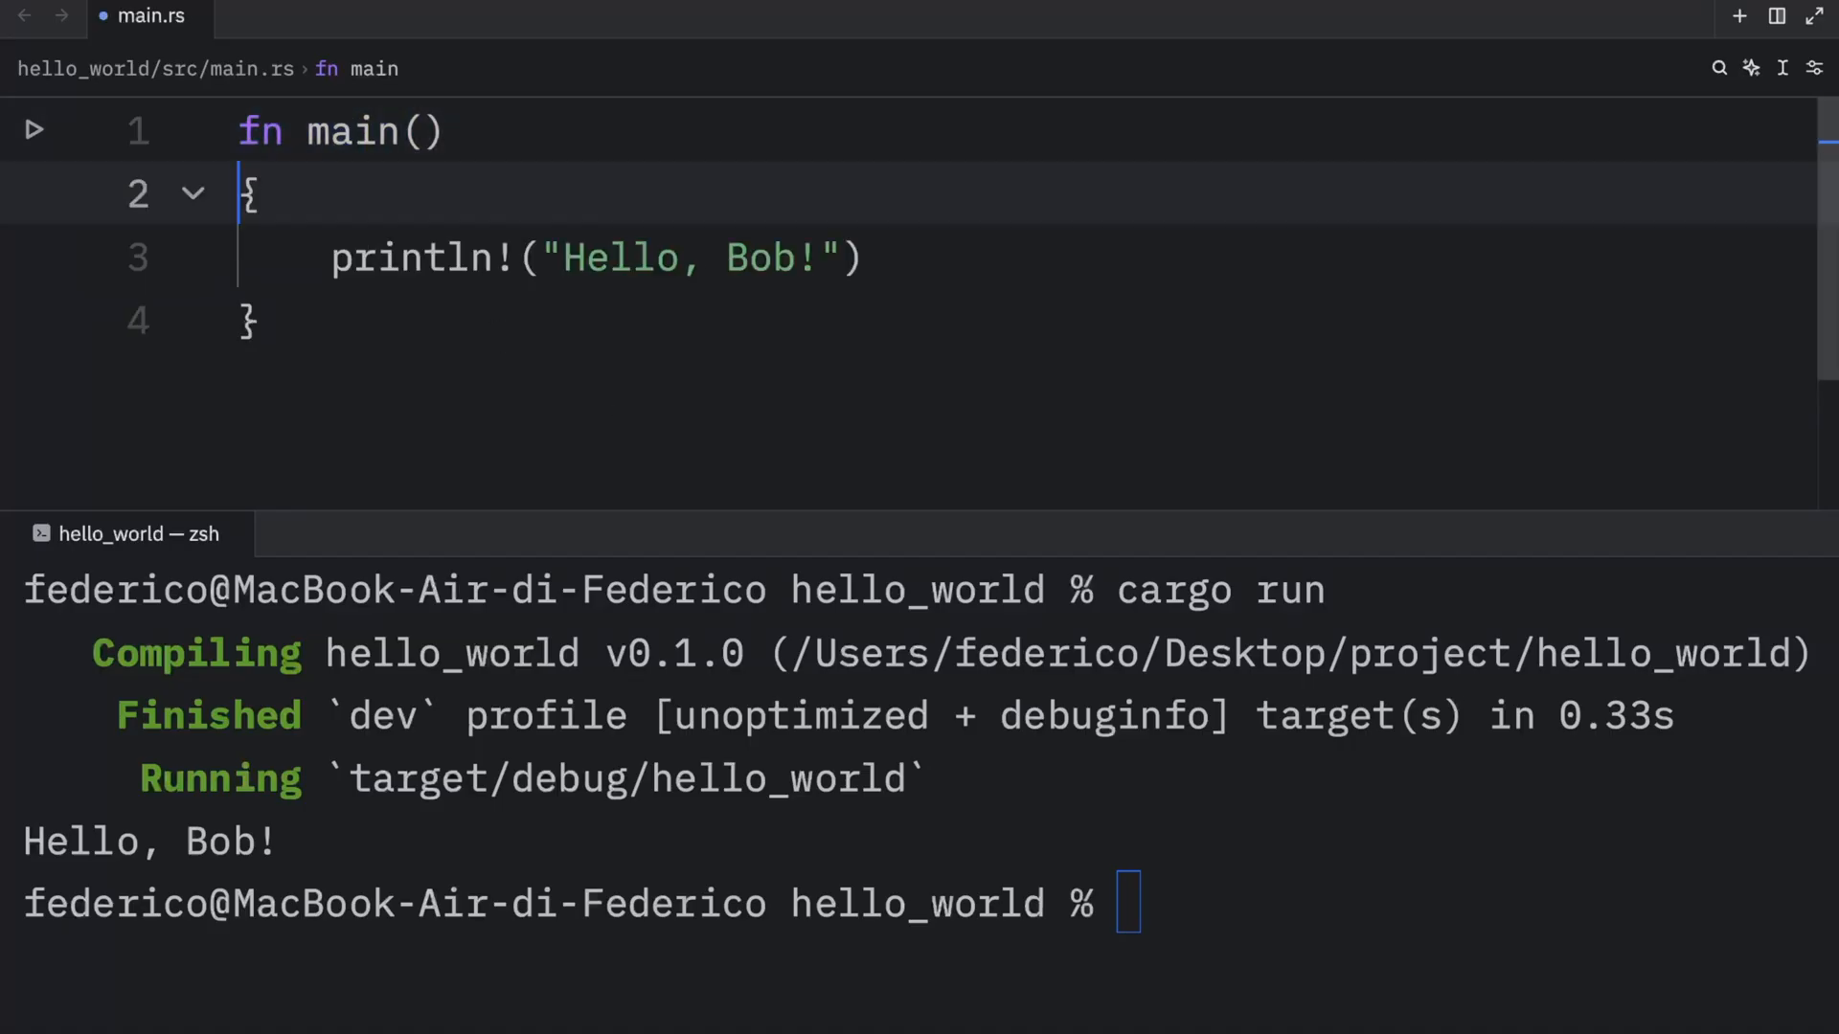
click(265, 319)
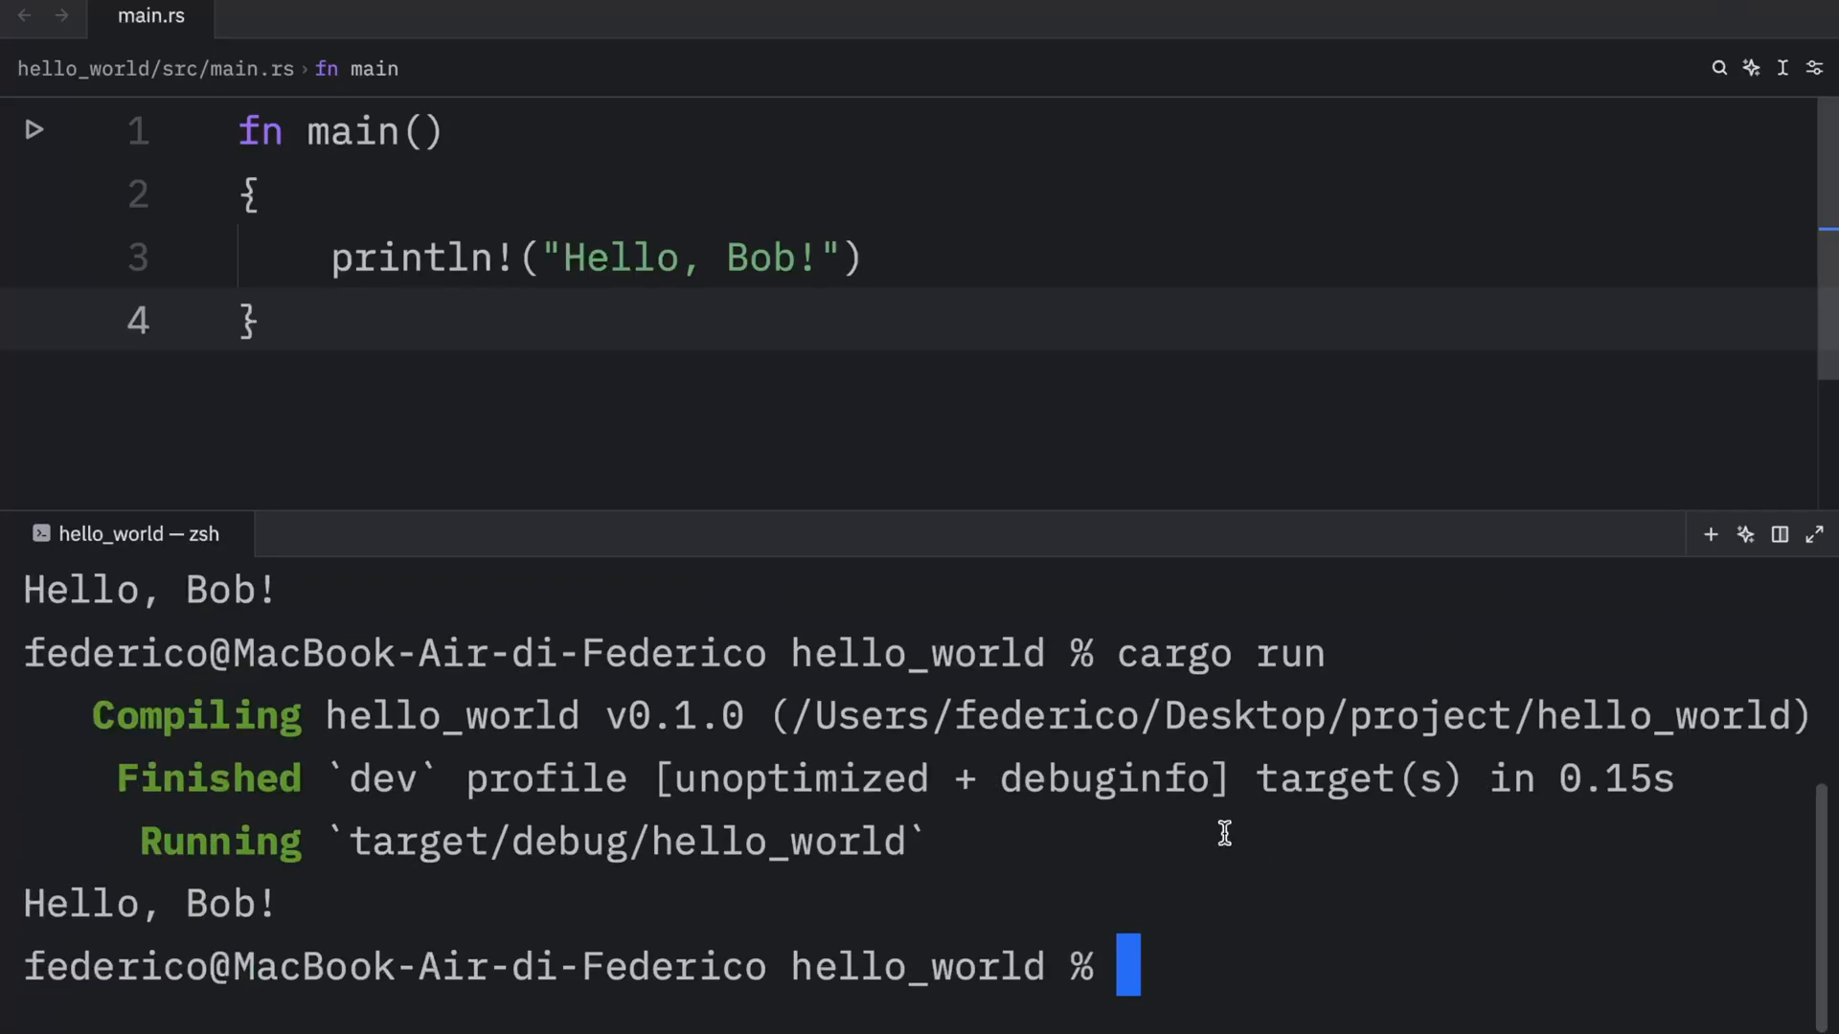
Retype the ! after println and change the printed string to "Hello, world!".
double_click(411, 195)
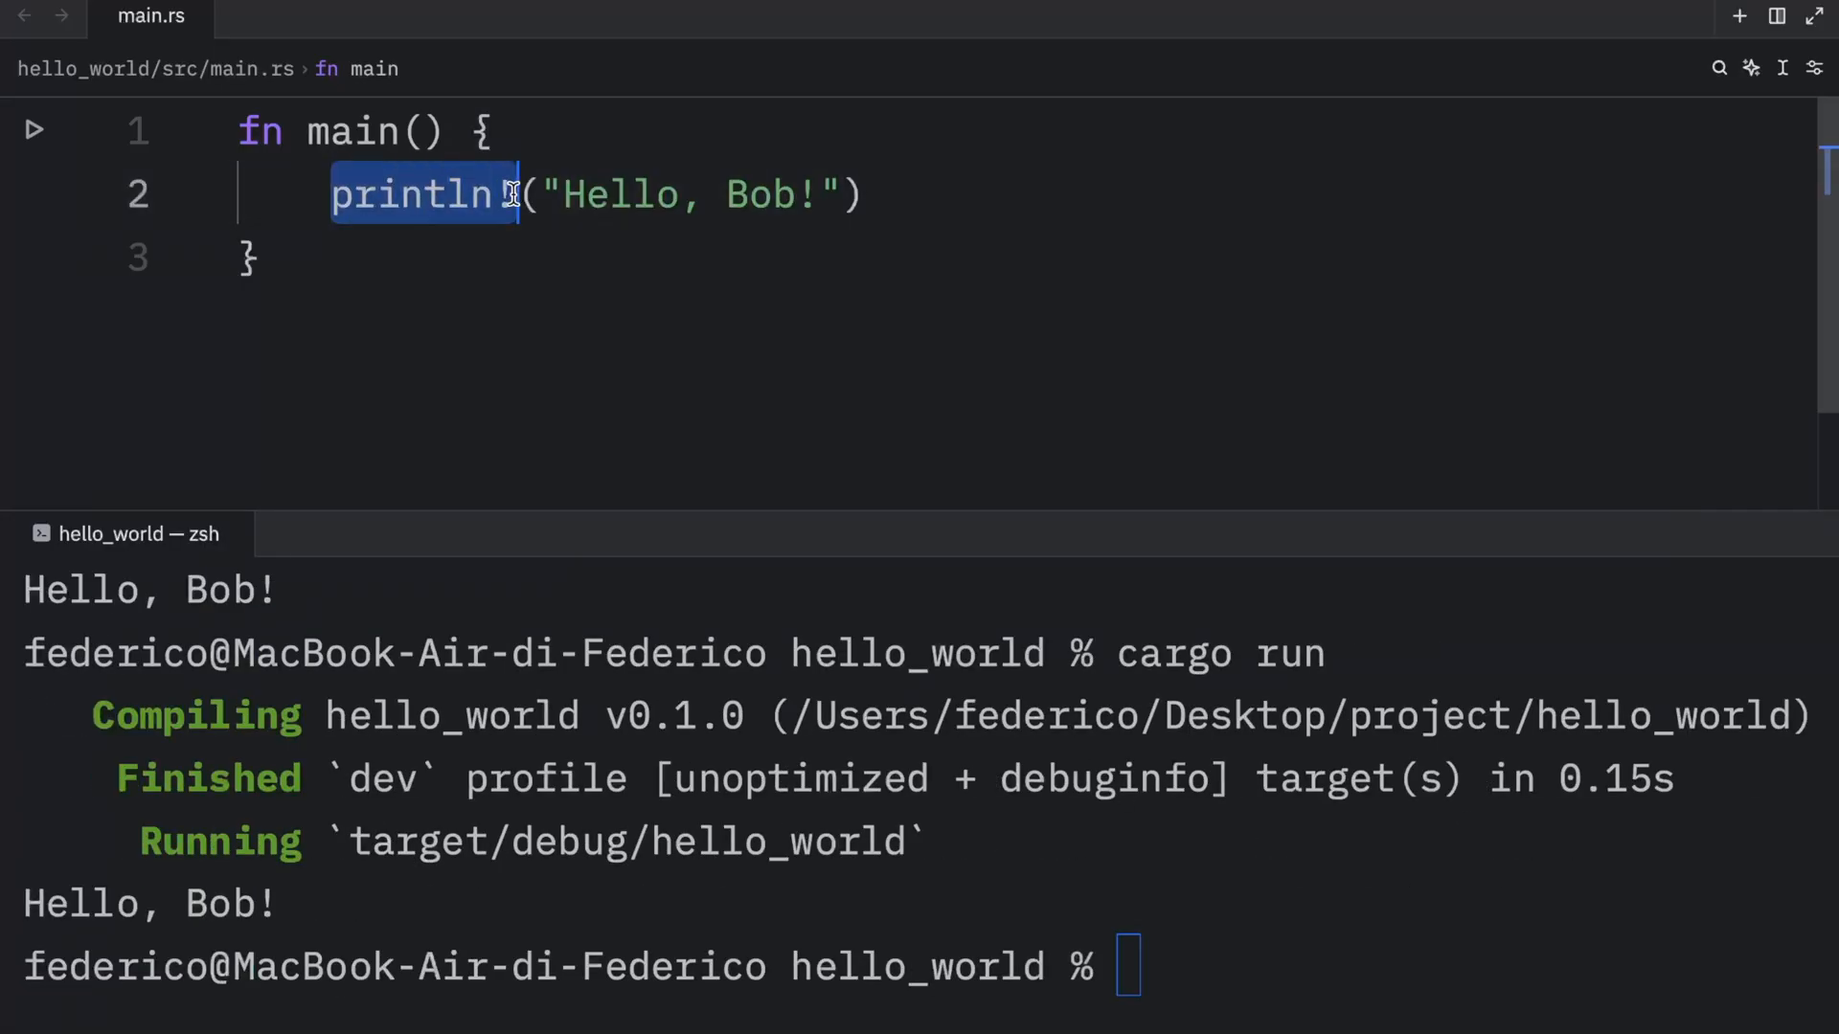
click(505, 194)
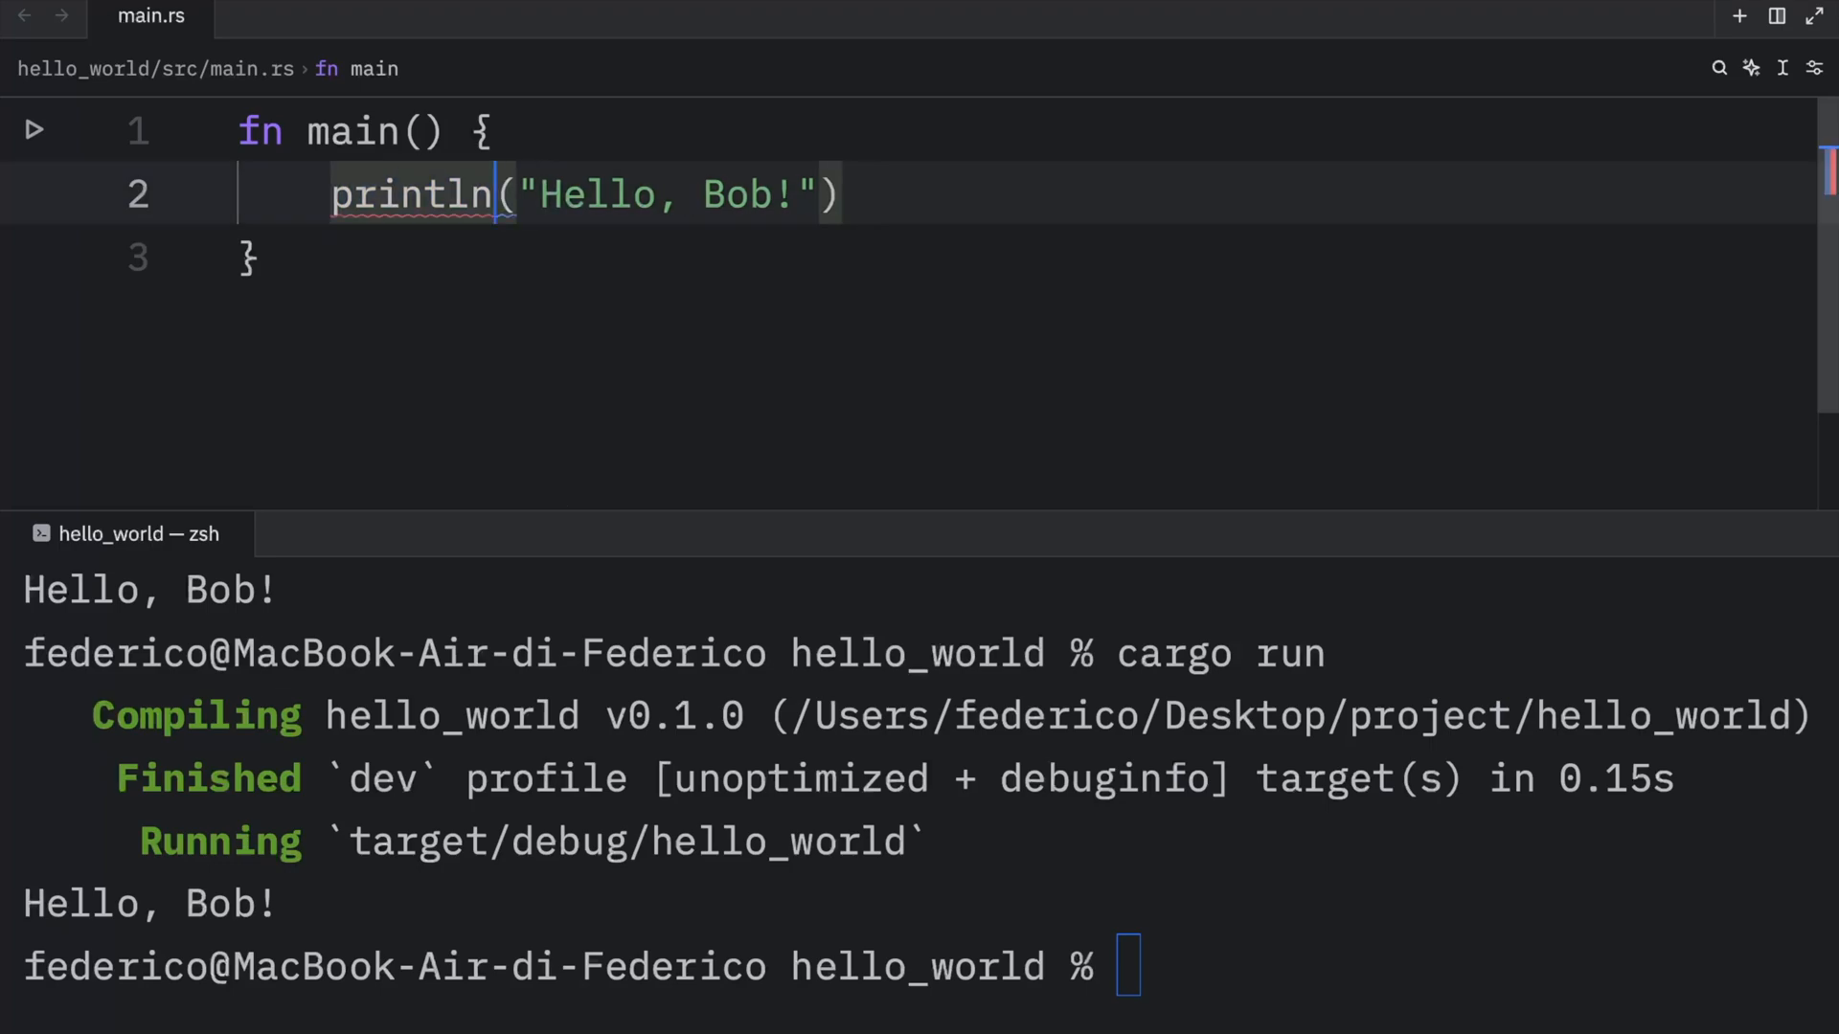
text(!)
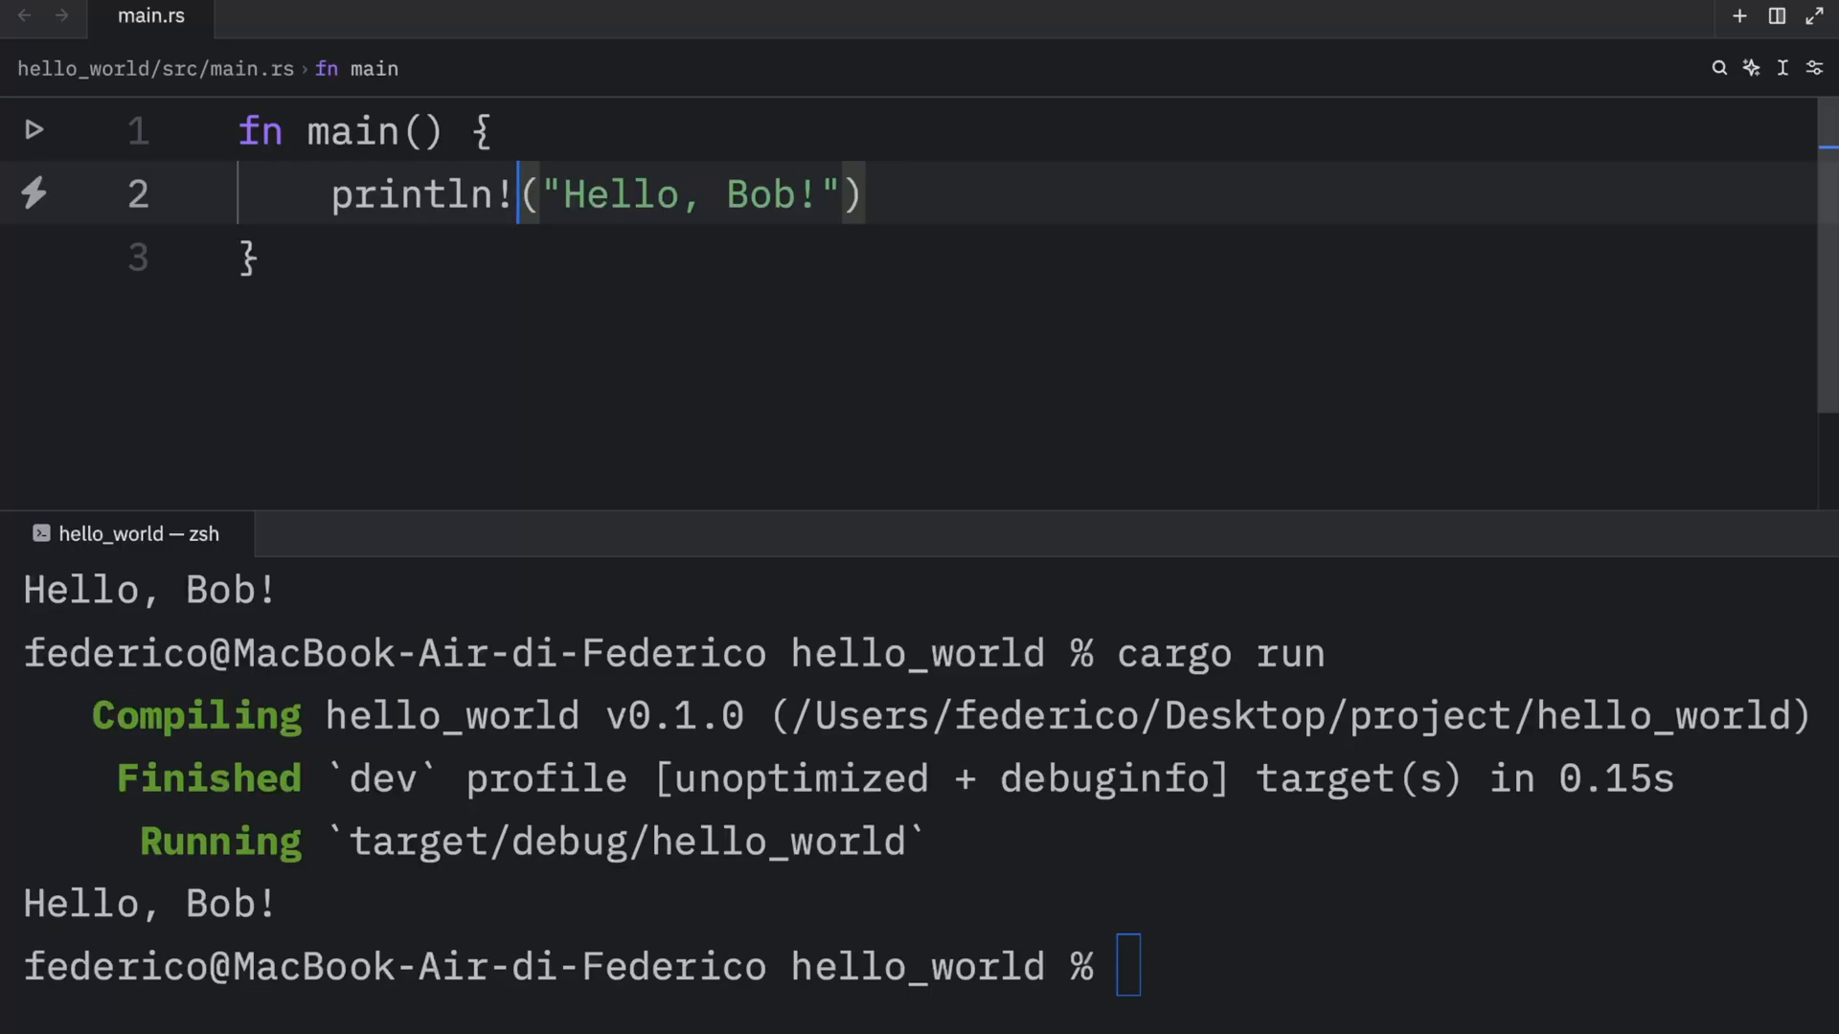
mouse_move(826, 208)
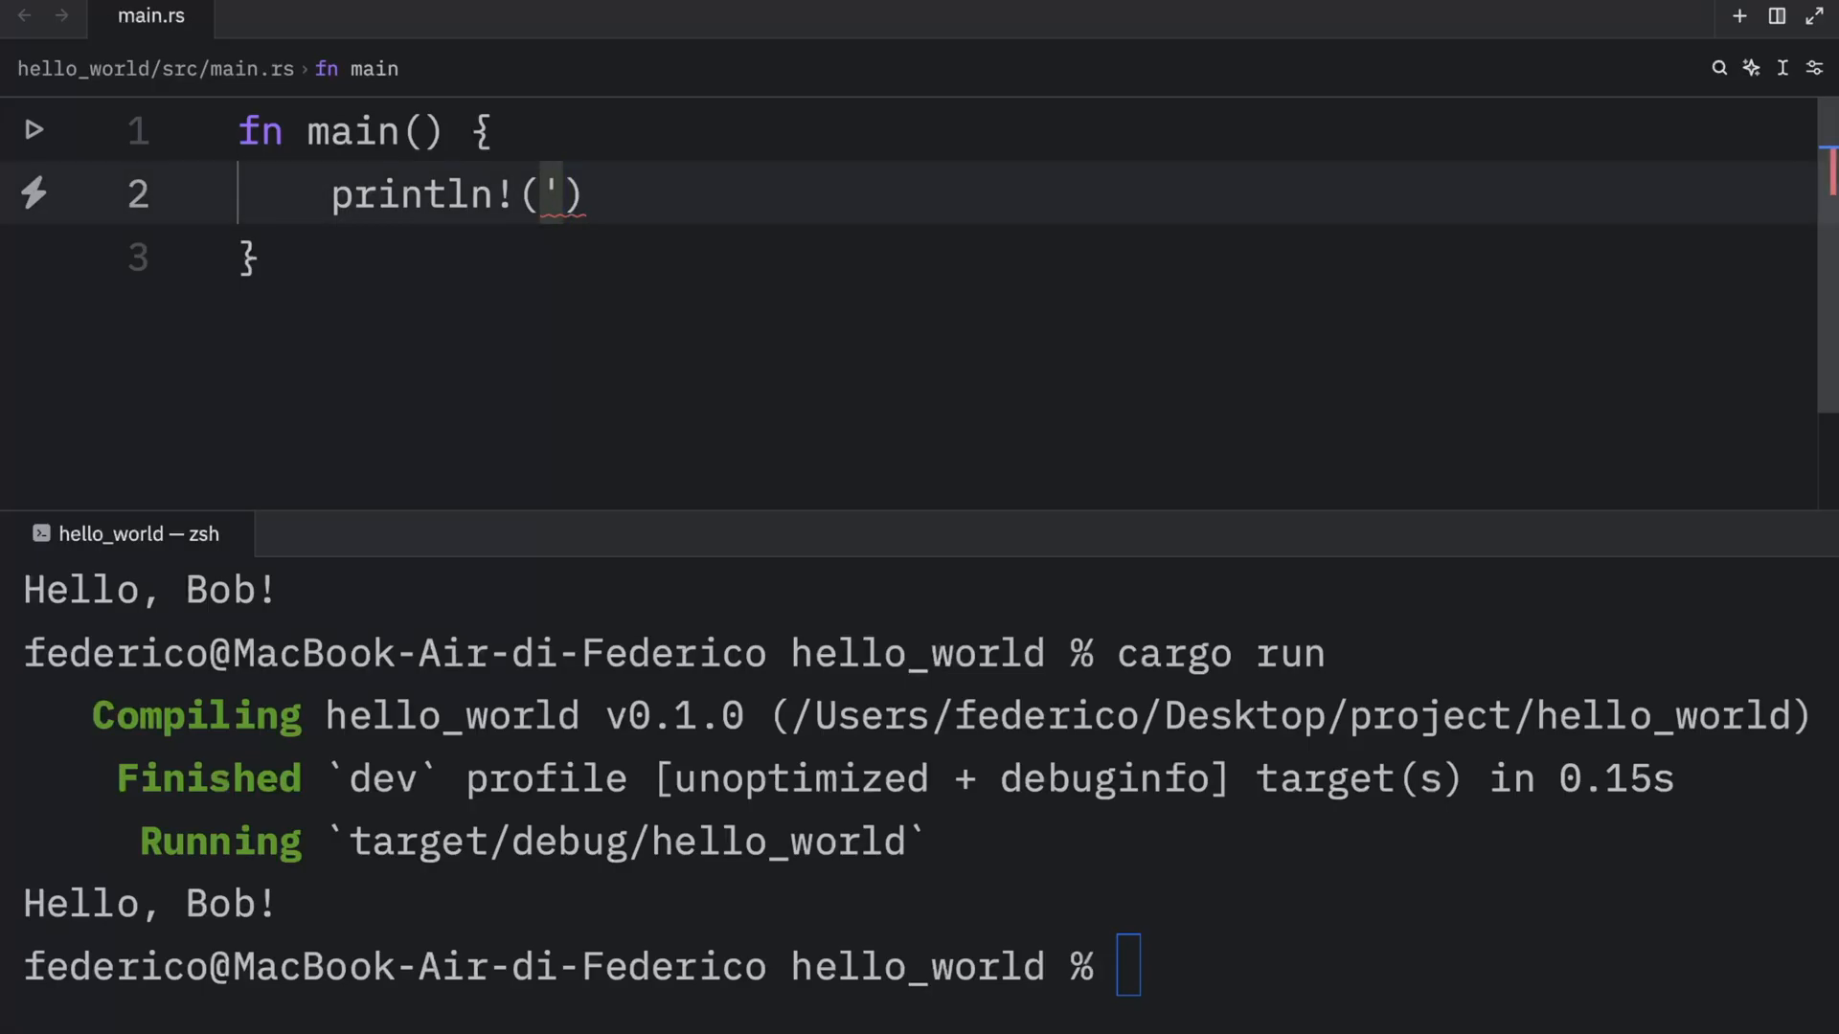
text(Hell)
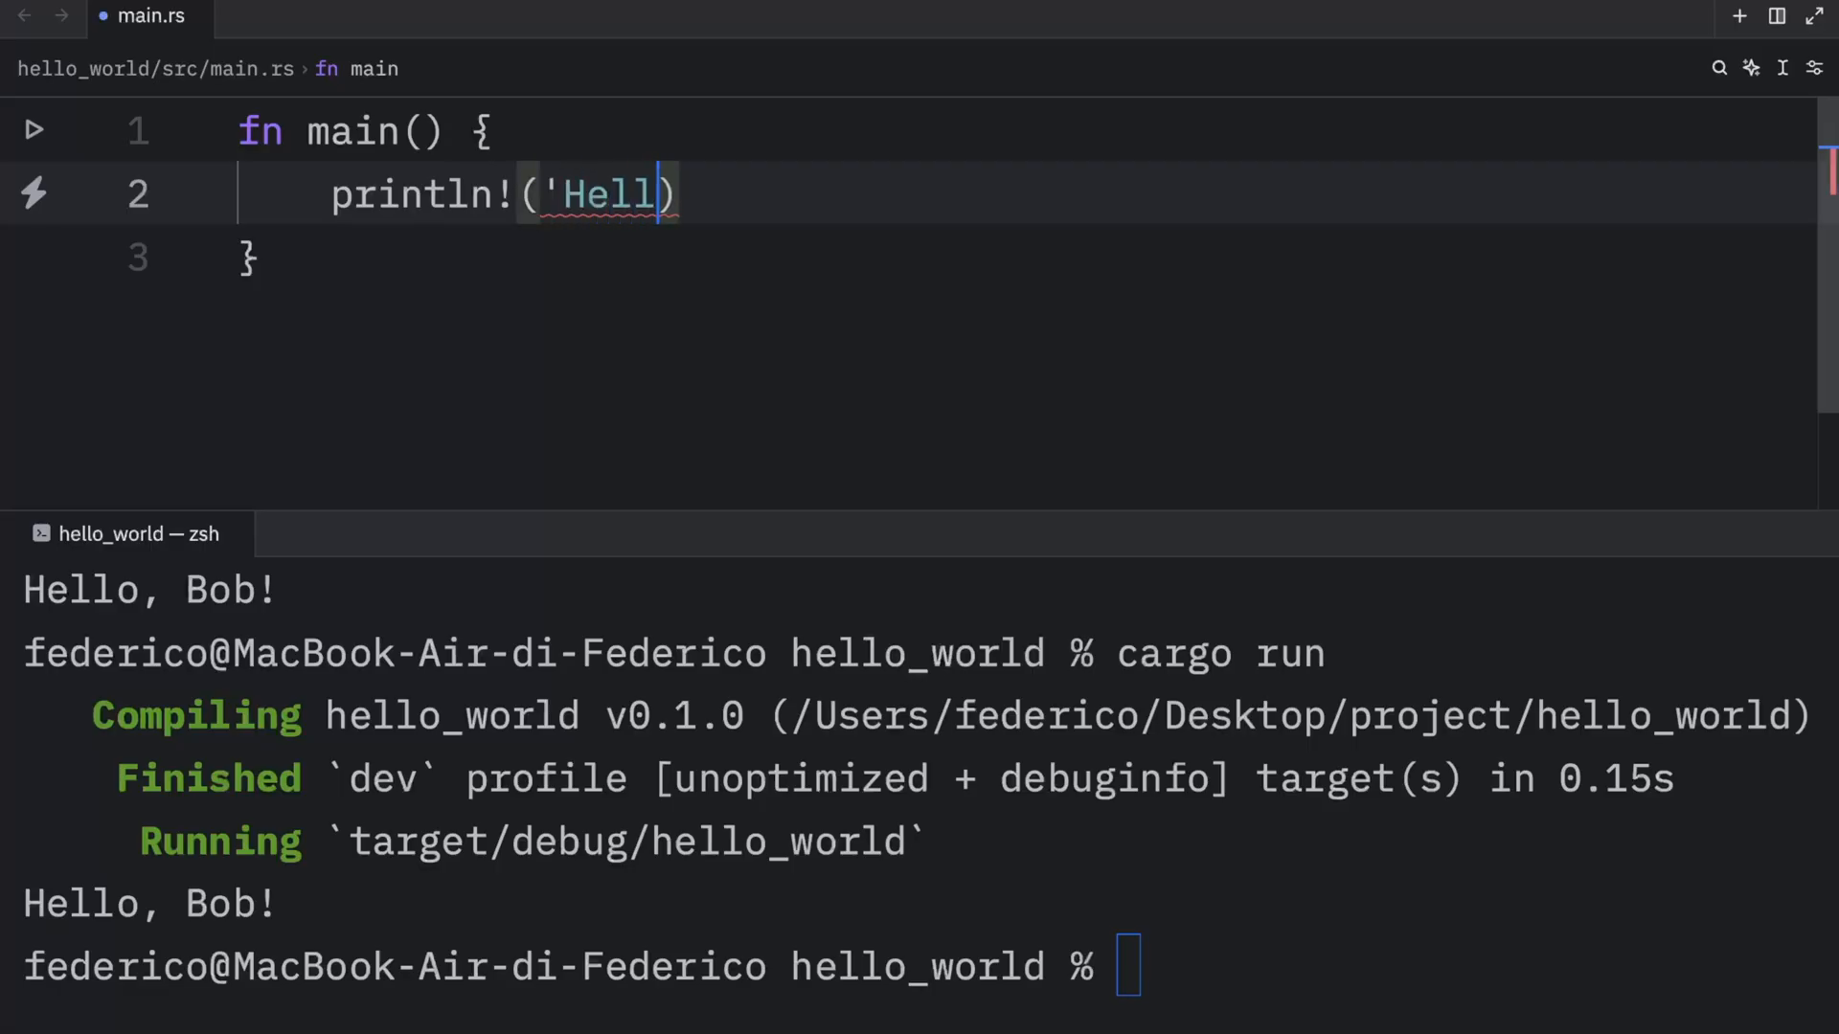
text(o, world!')
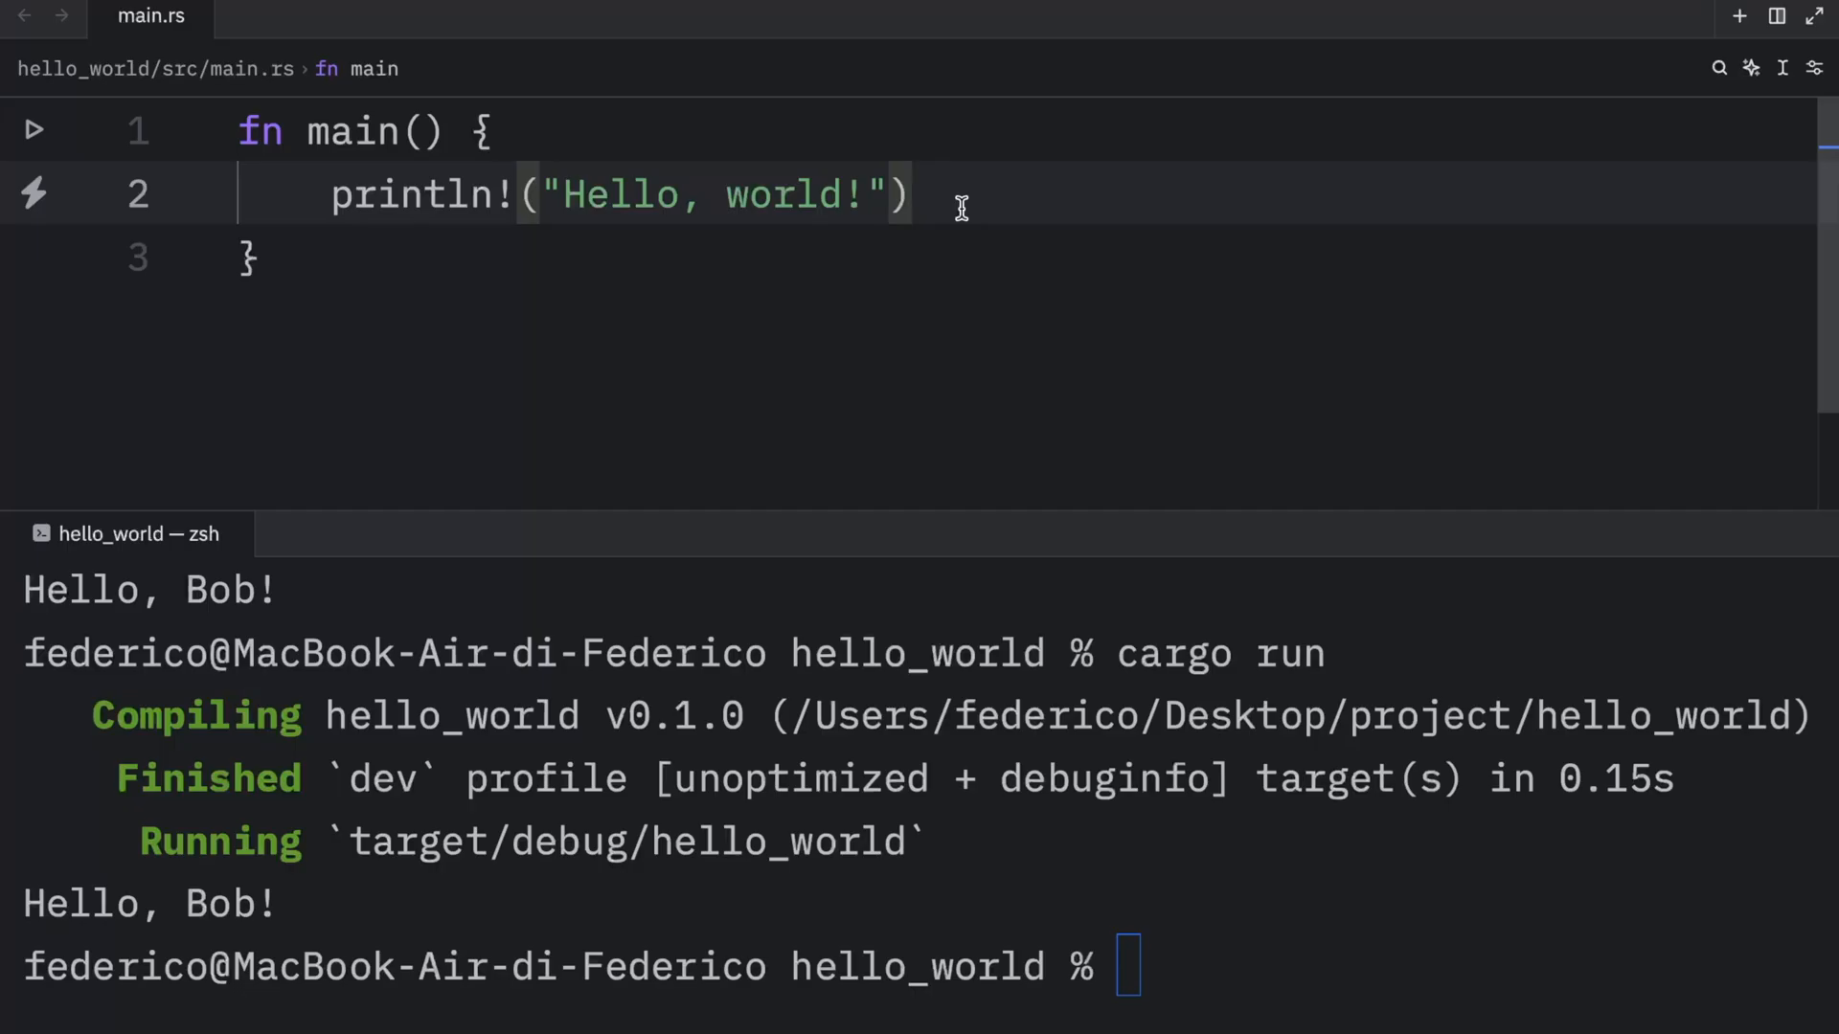
Add a semicolon and a second println! line printing "Hello, Bob!".
text(;)
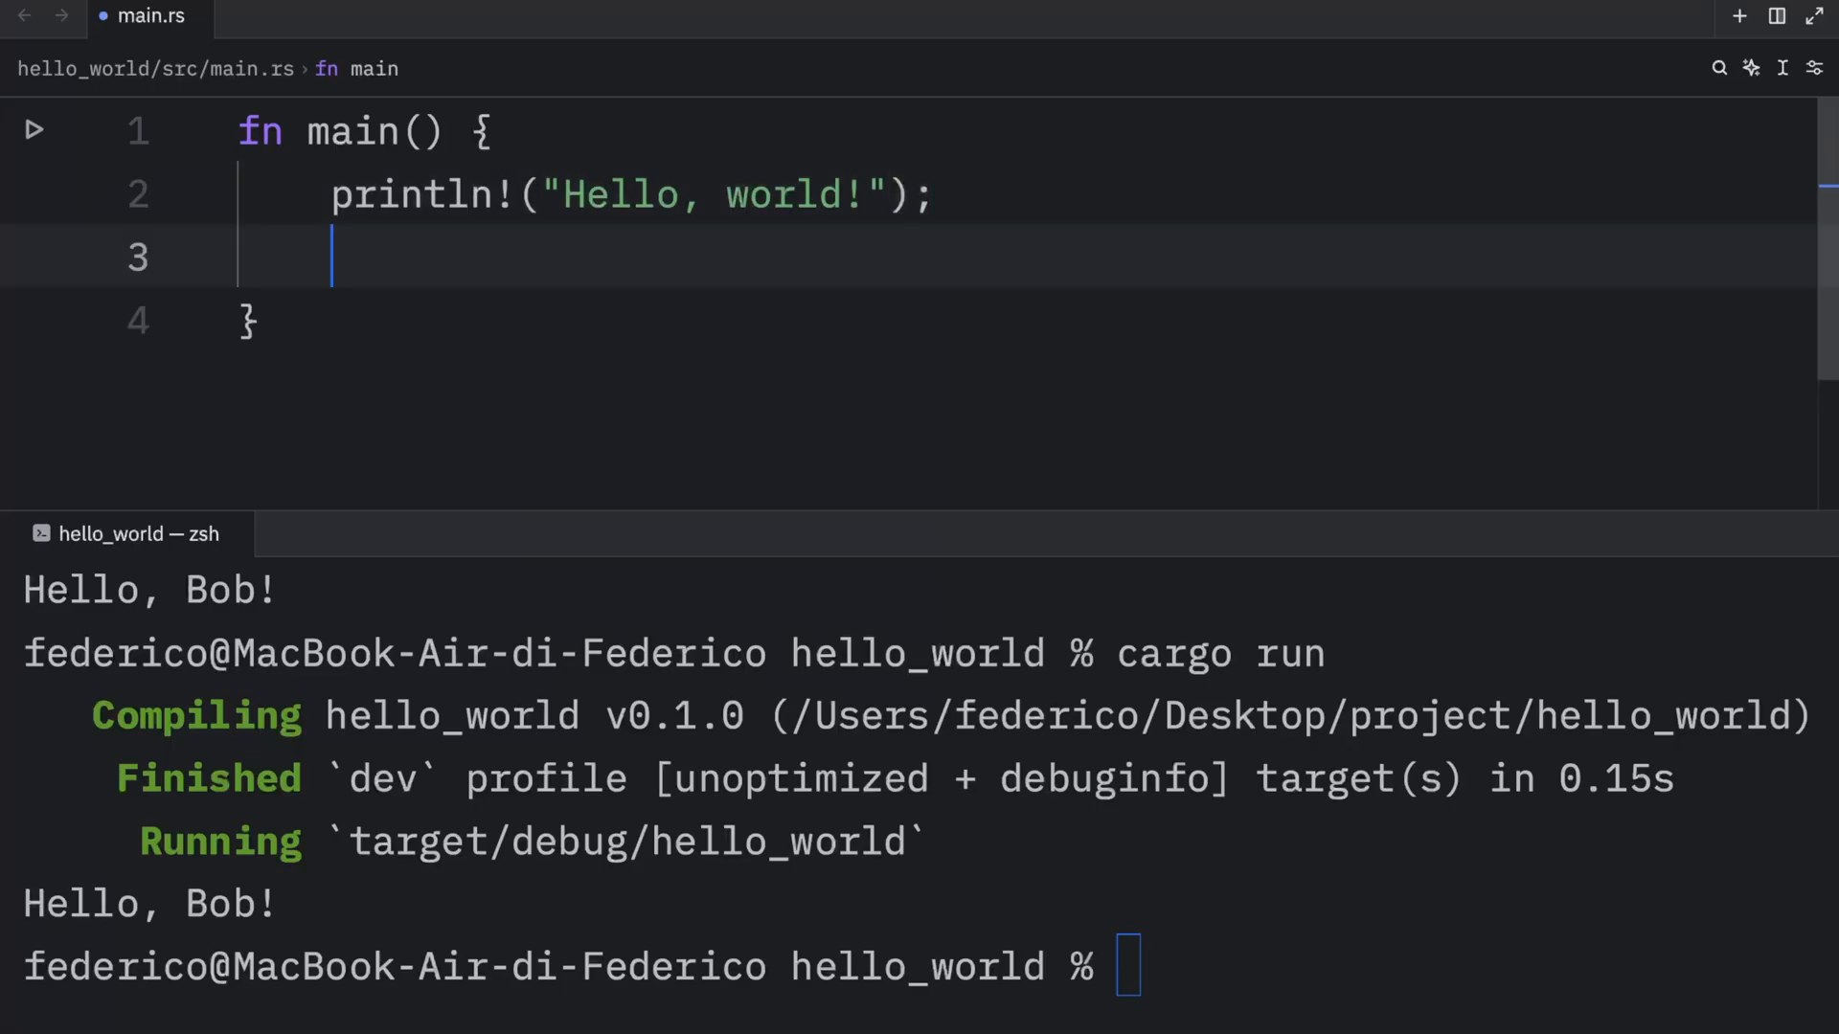
text(println!("Hello, world!");)
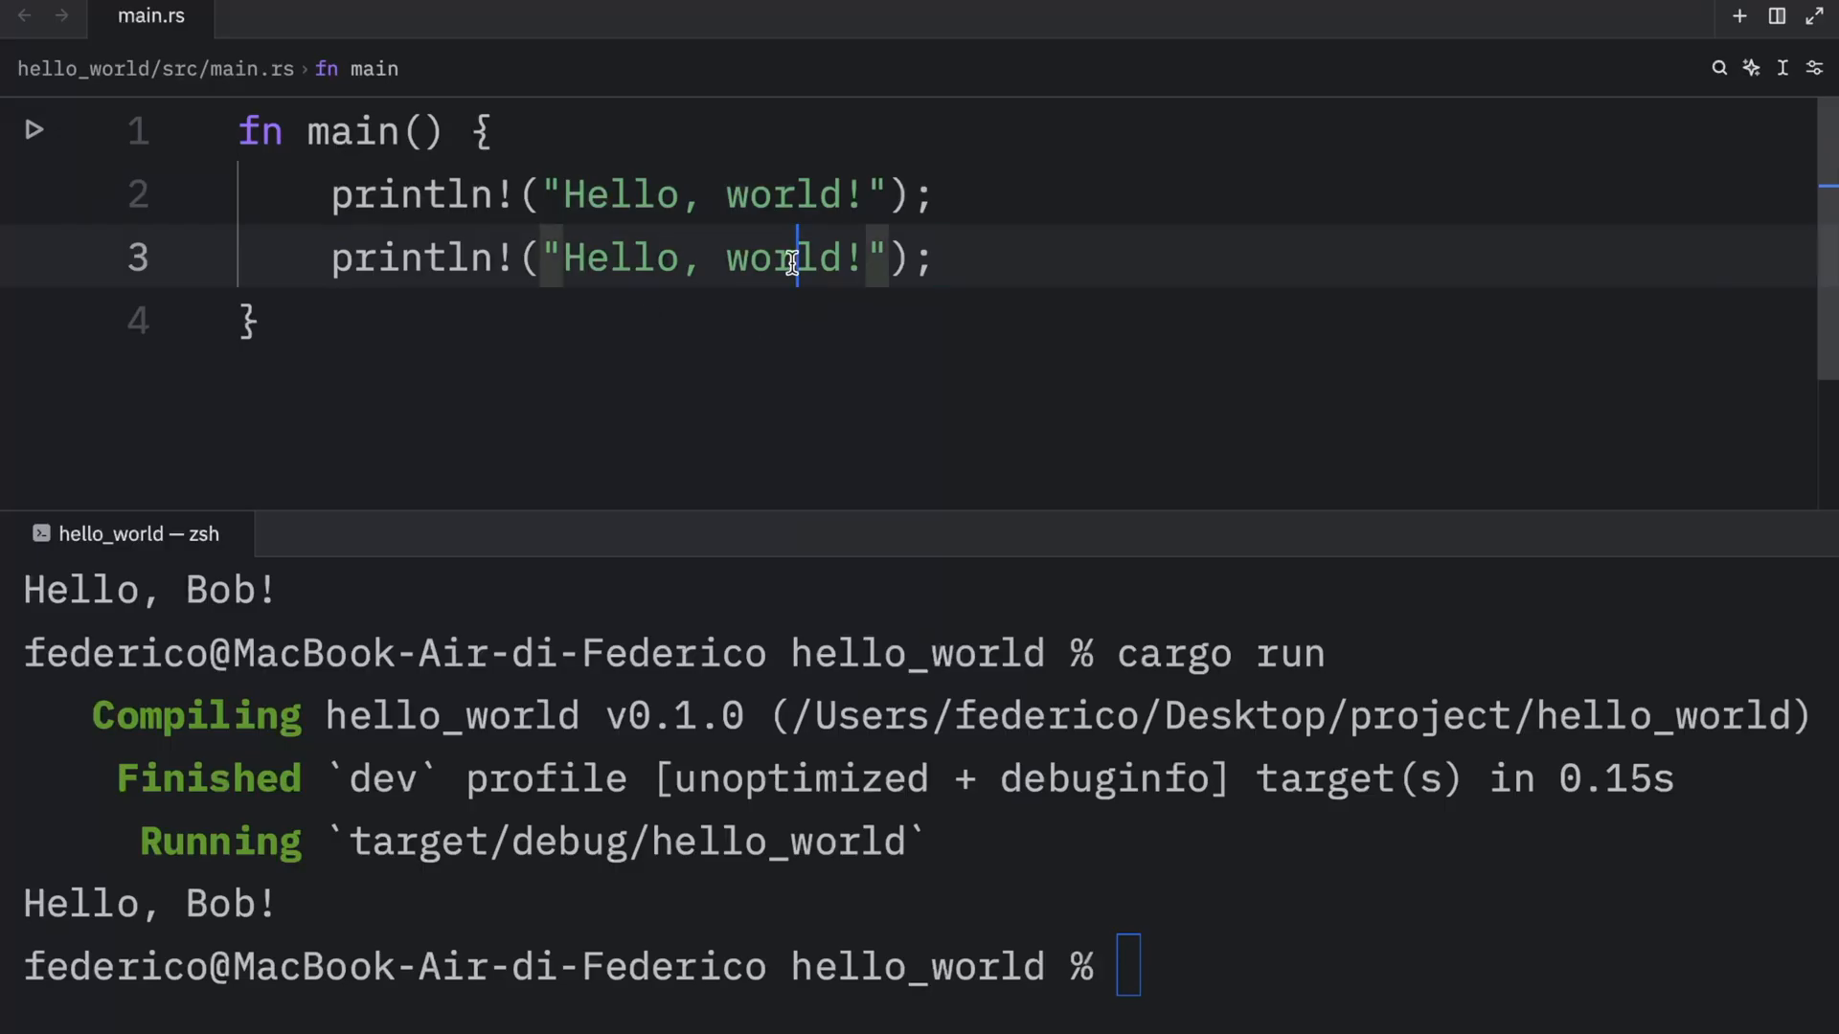
text(Boo)
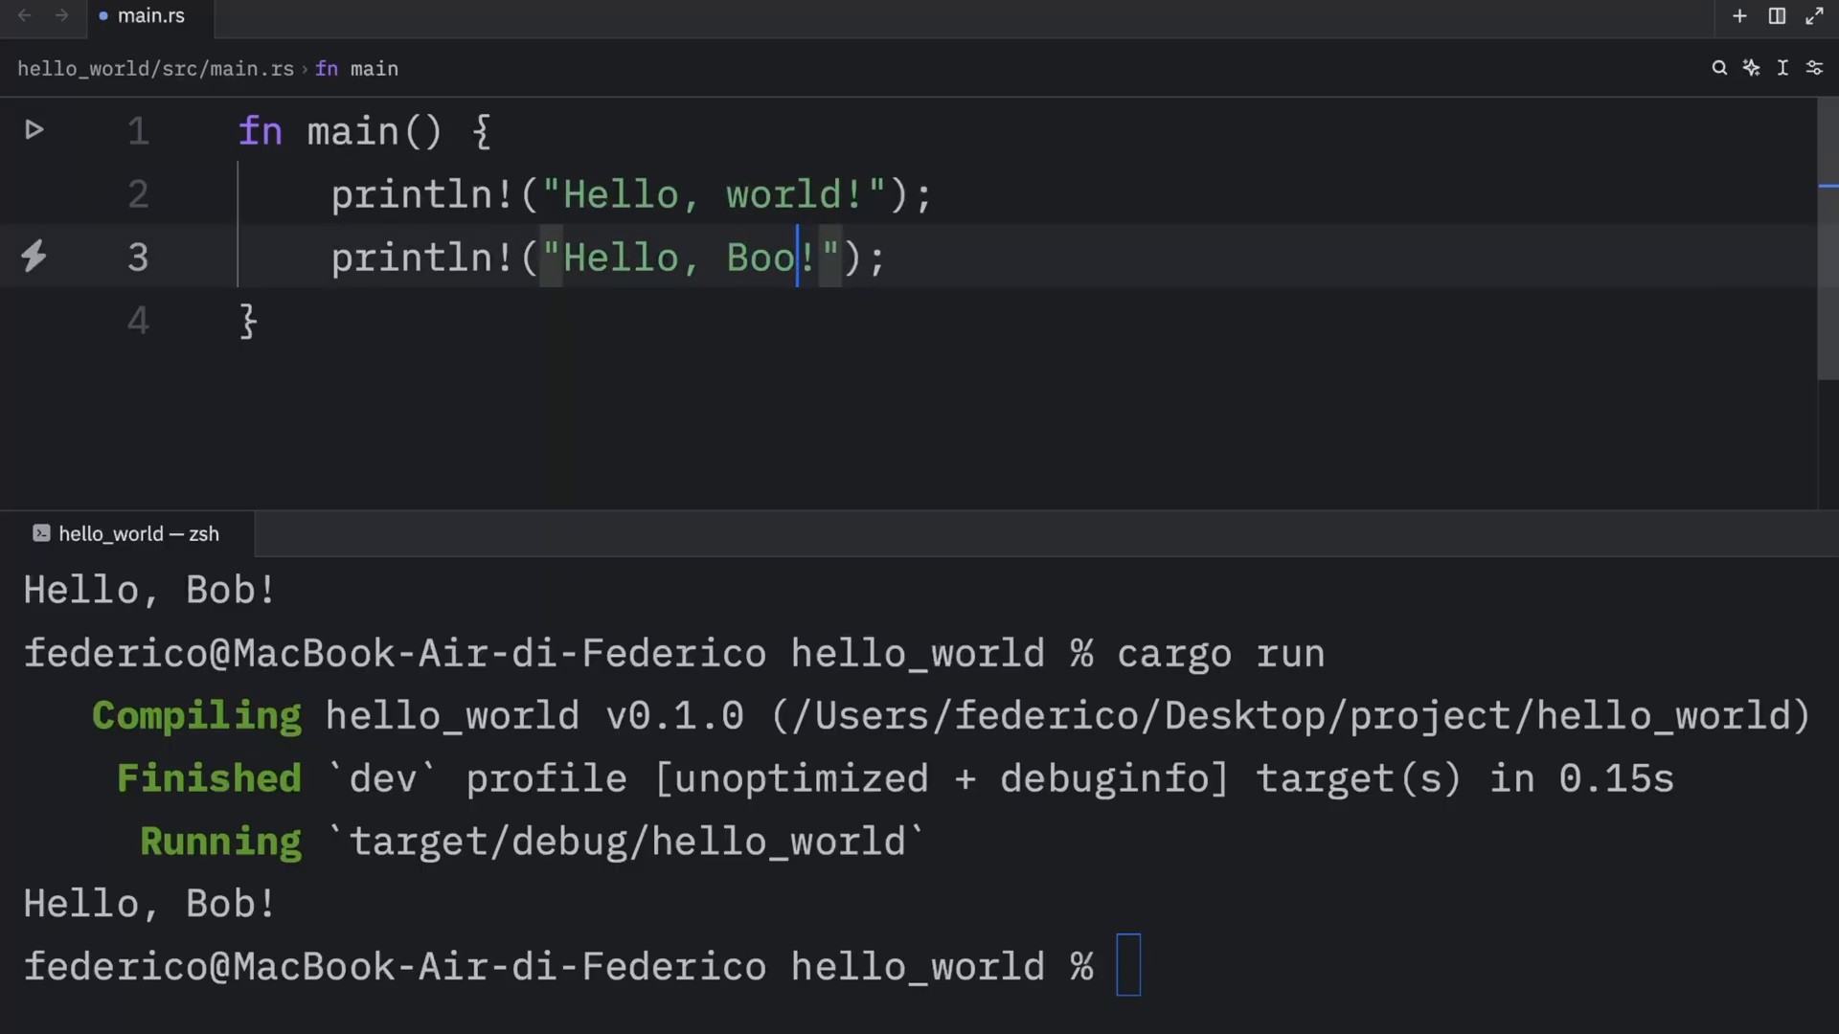
text(b)
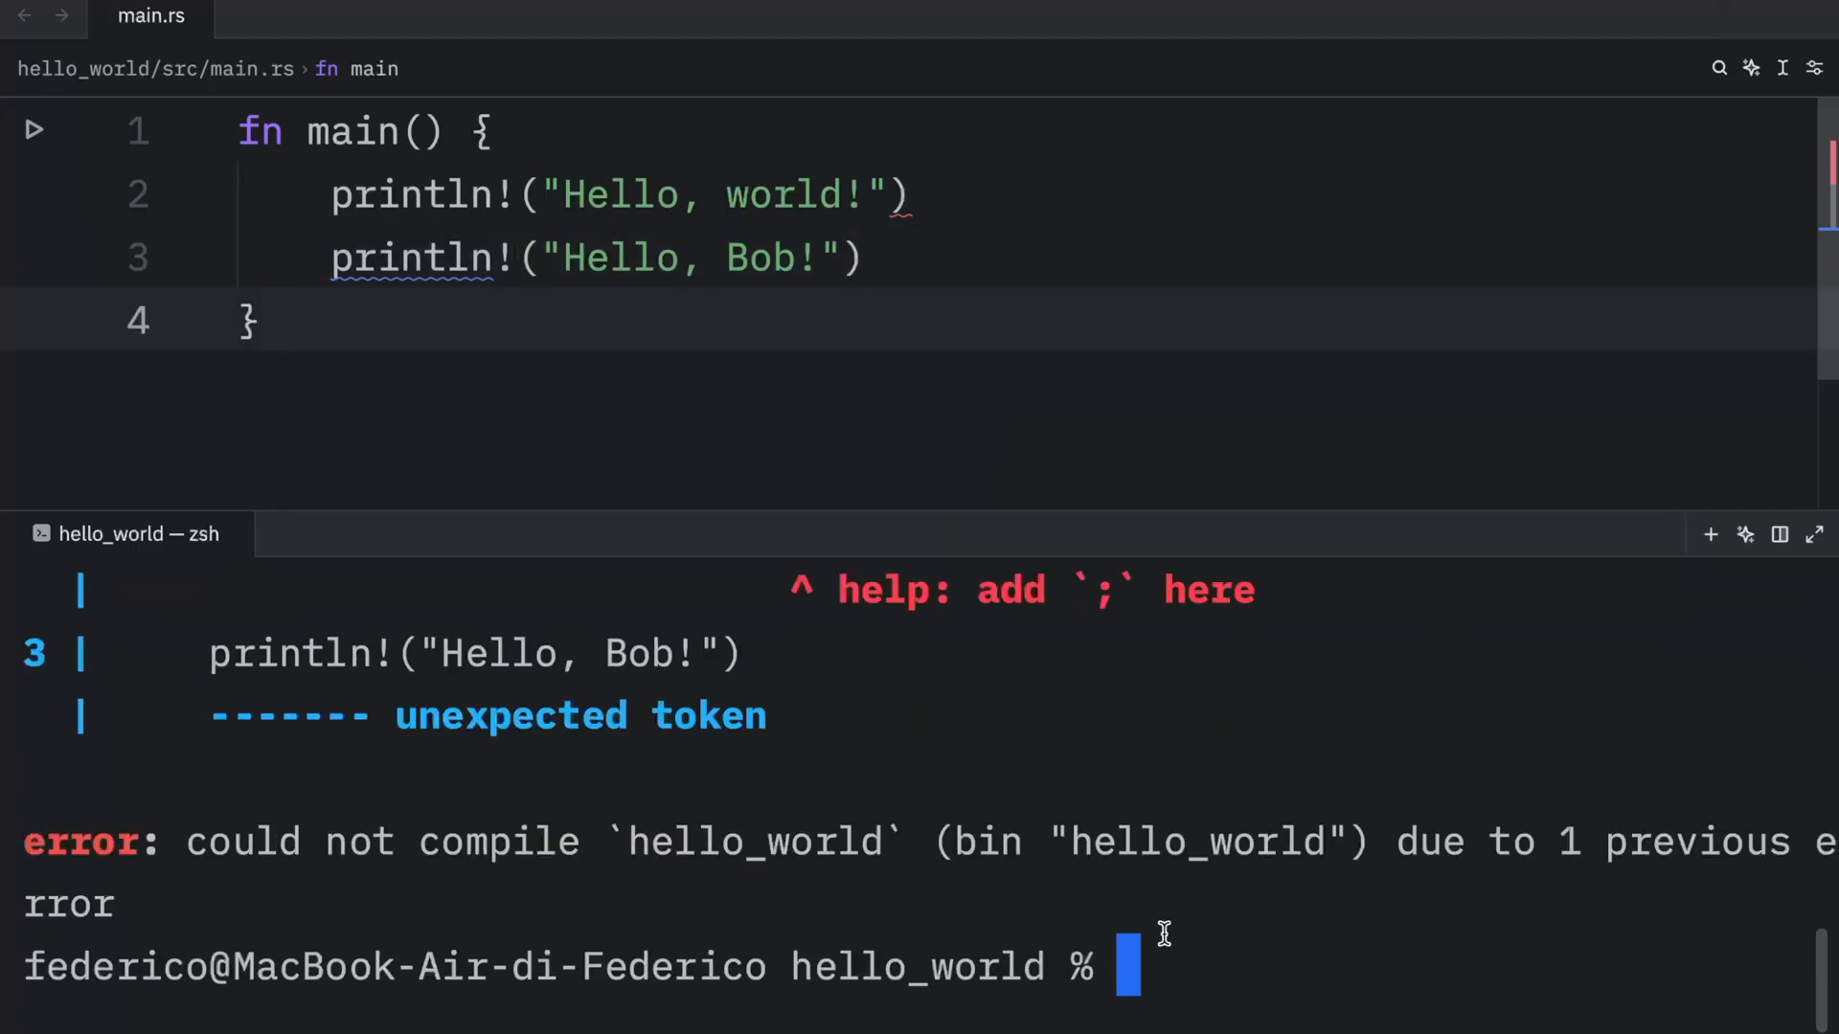
Fix the missing-semicolon error by ending both println! statements with semicolons.
scroll(up, 3)
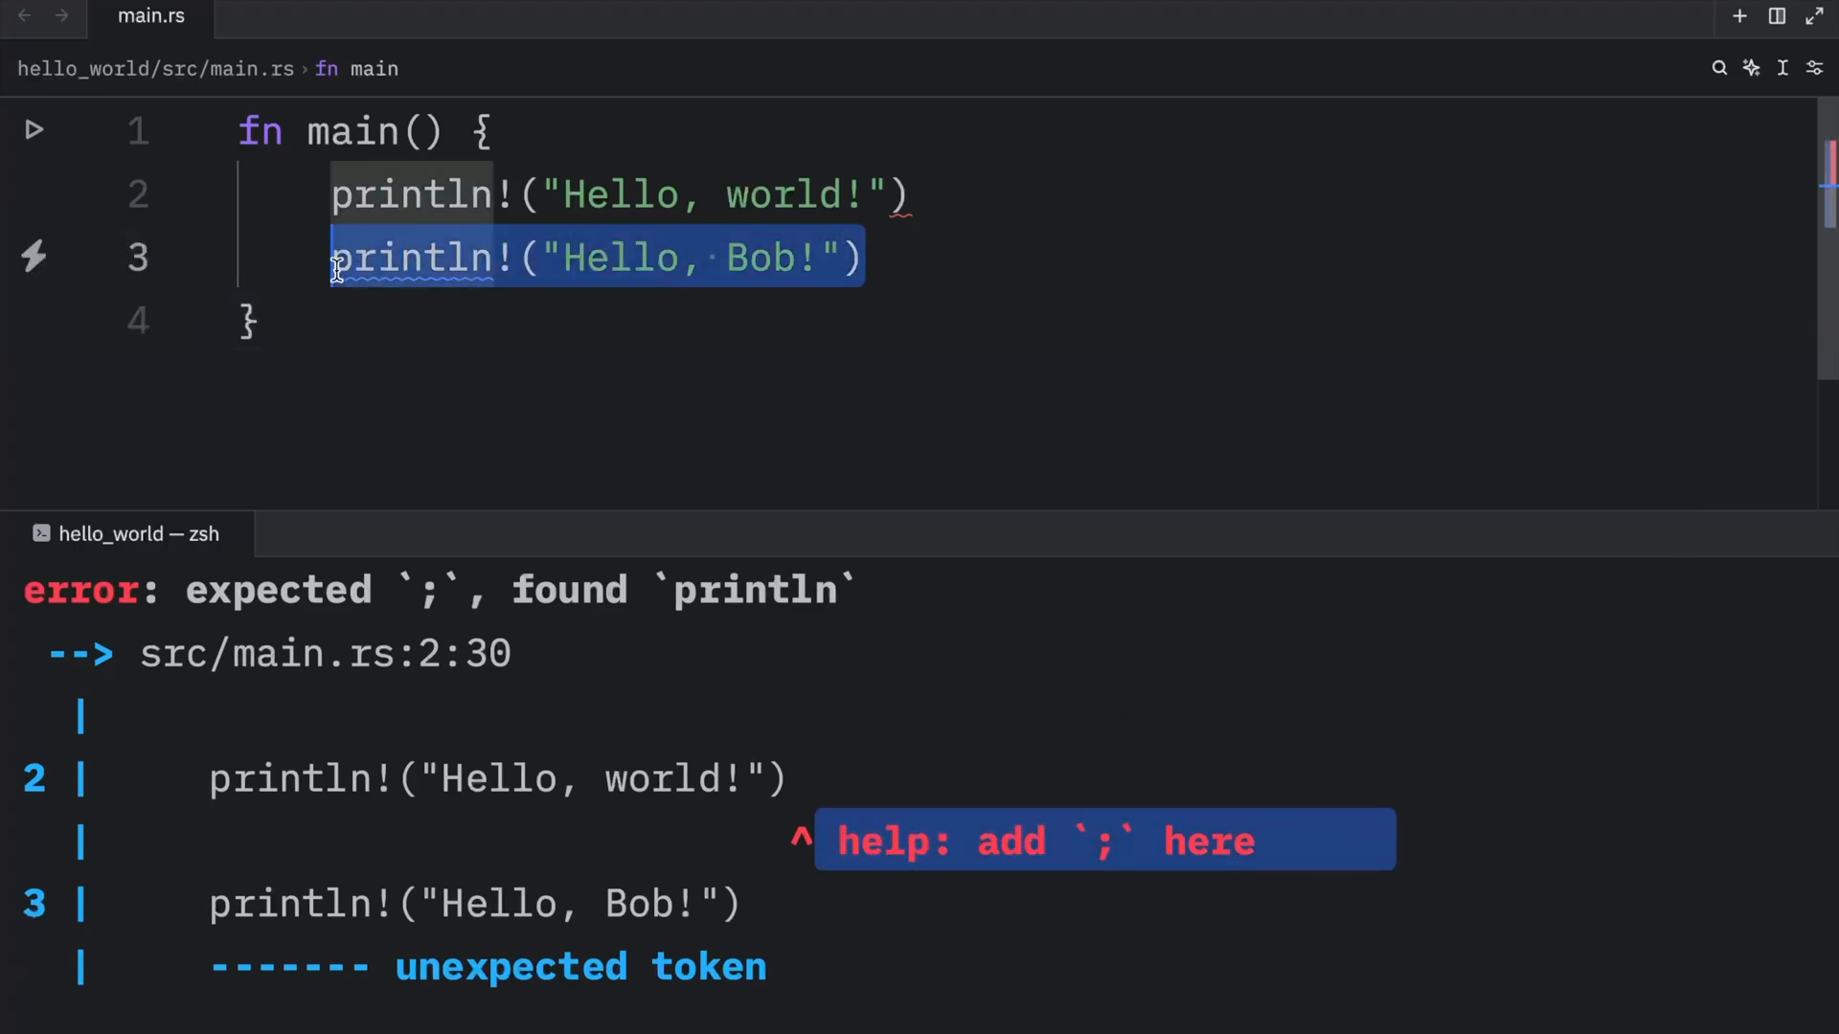
text(;)
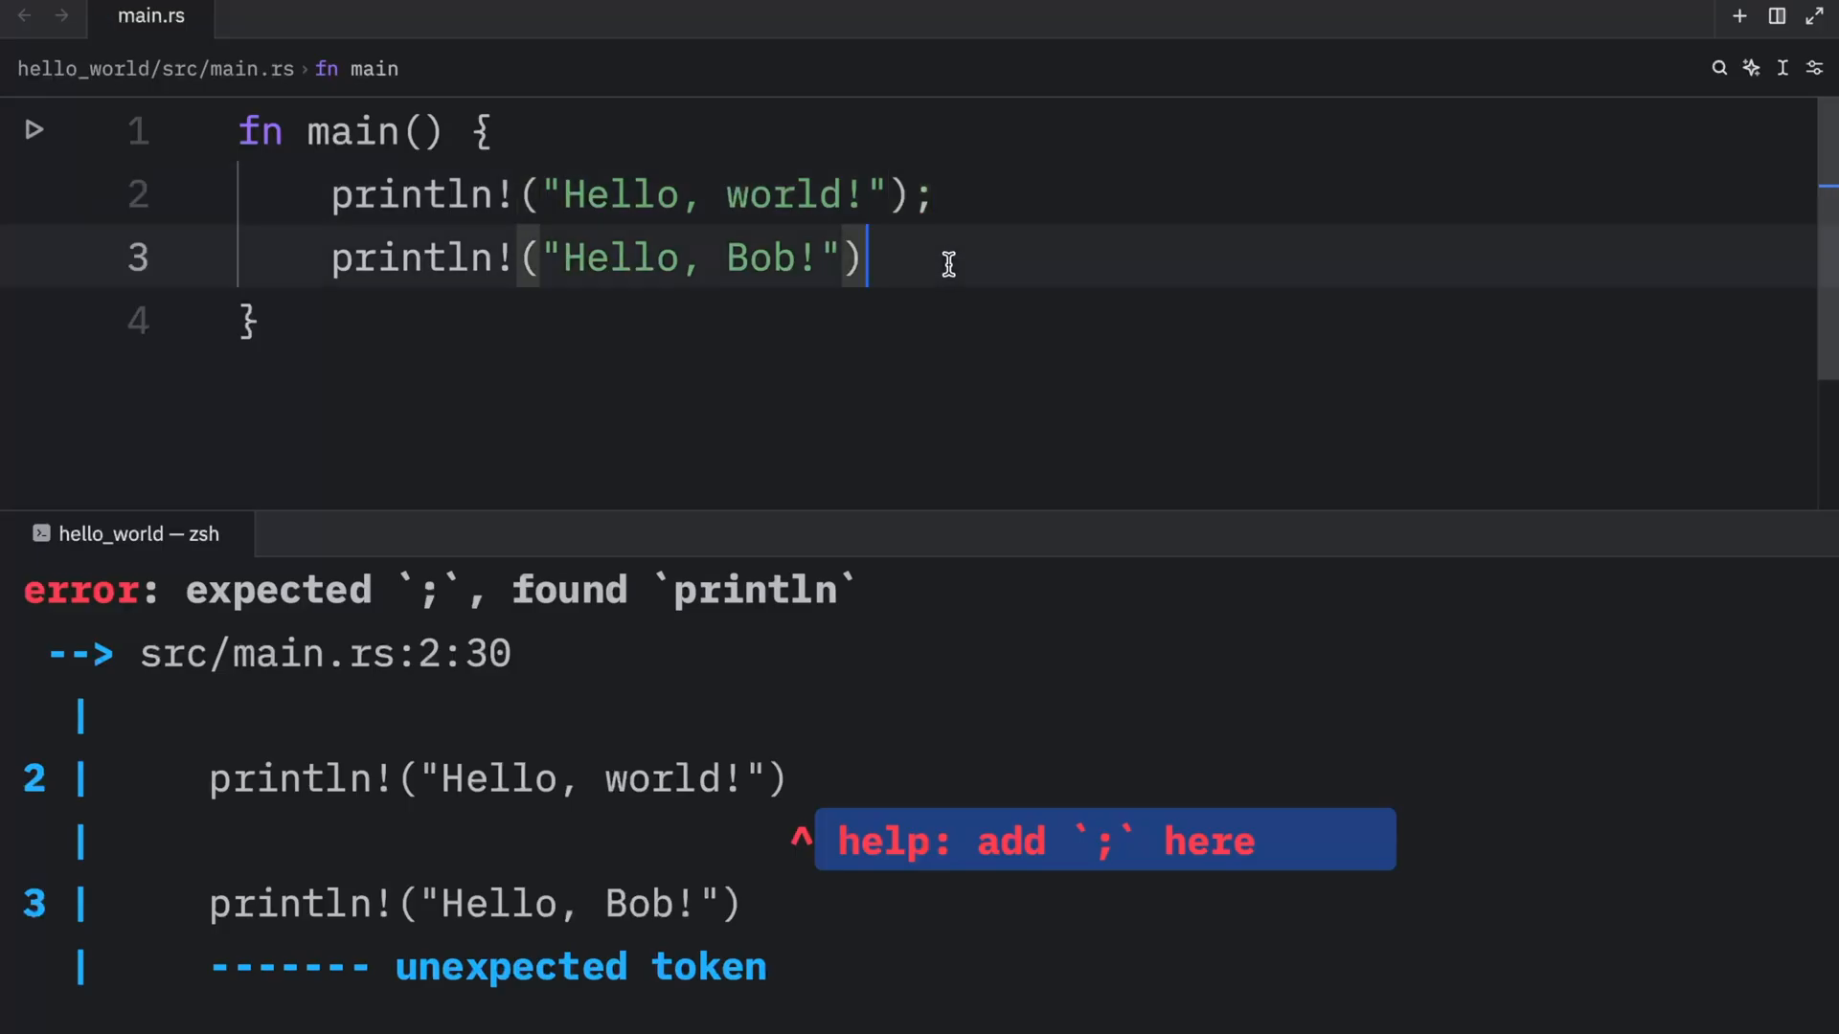
text(;)
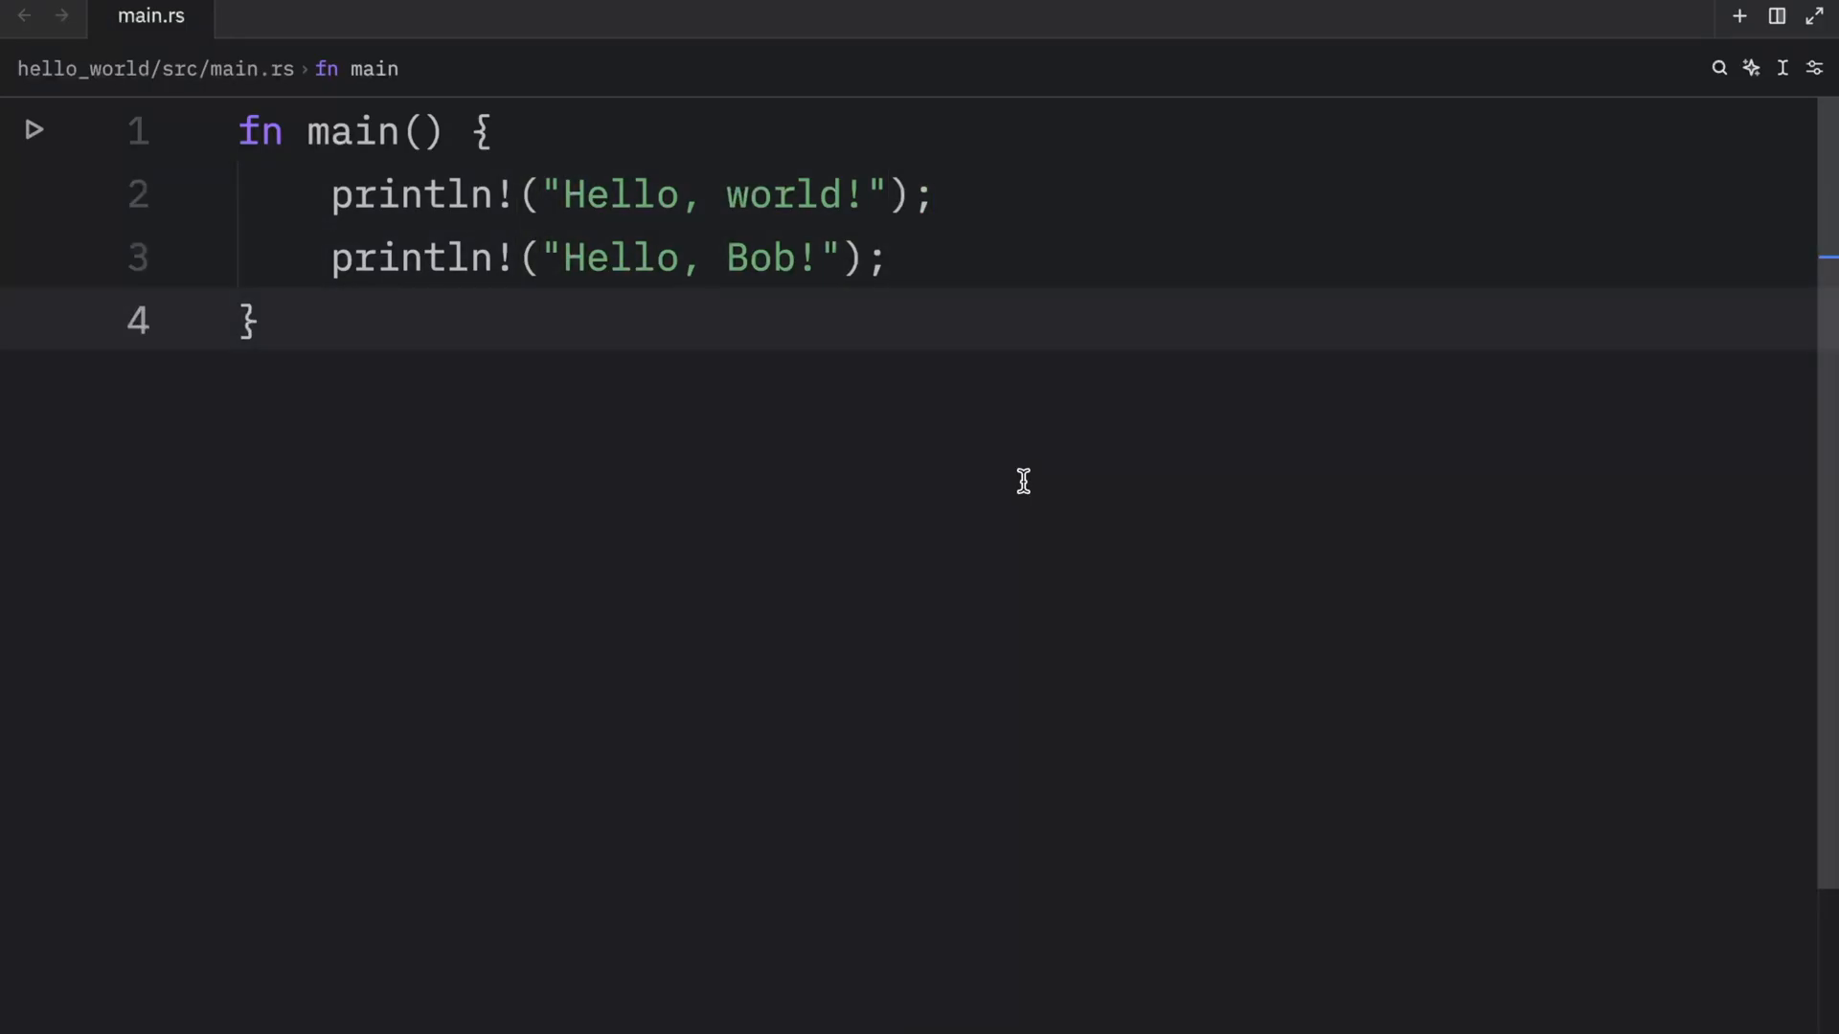
click(264, 320)
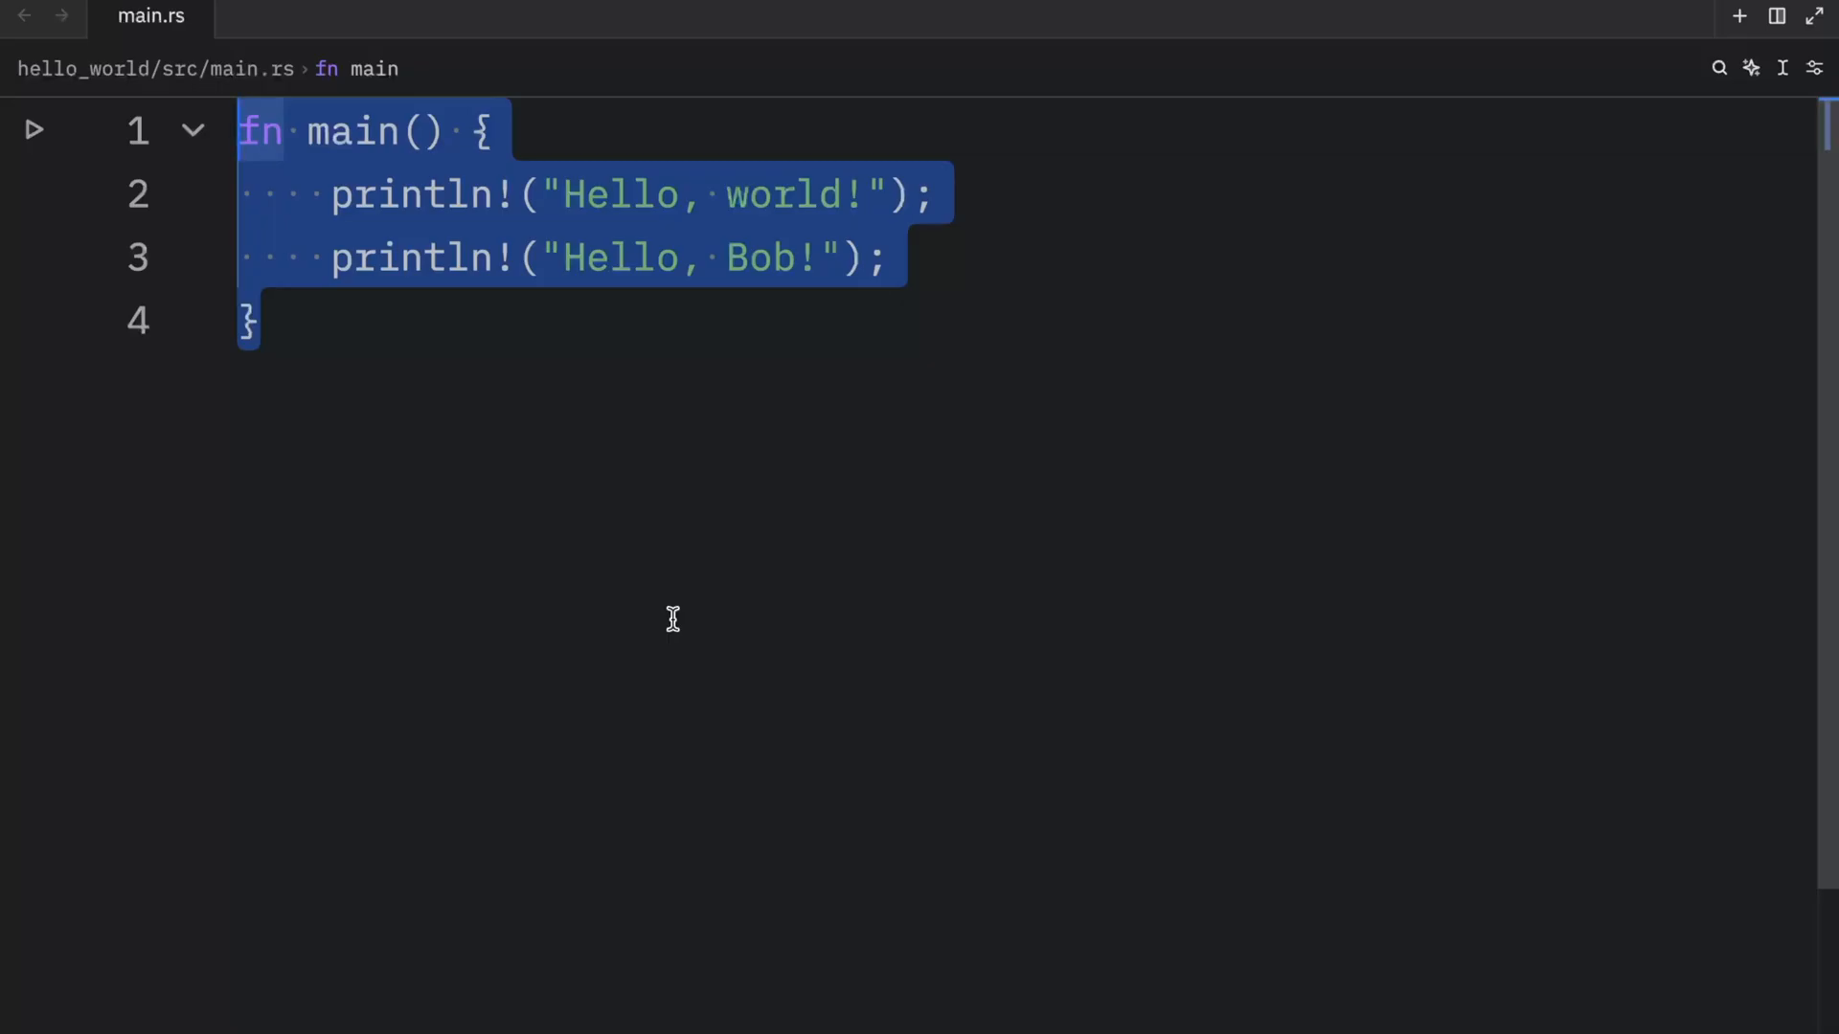
click(537, 321)
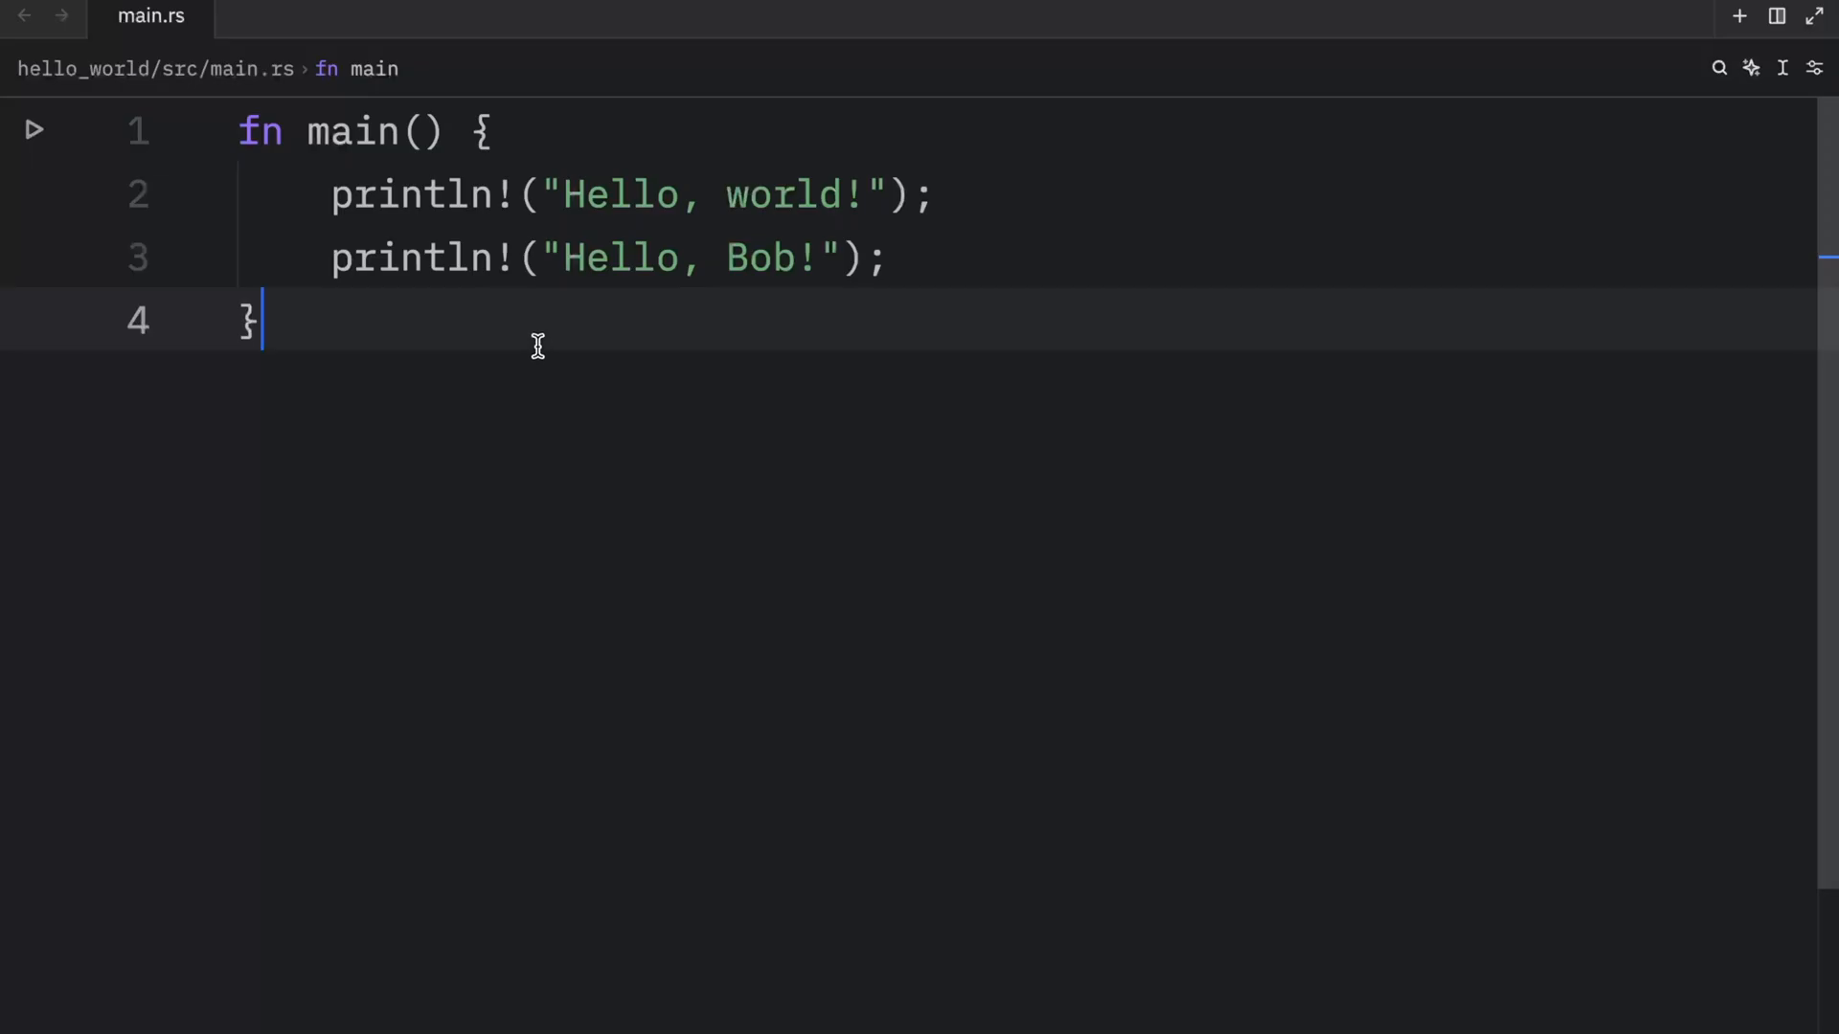